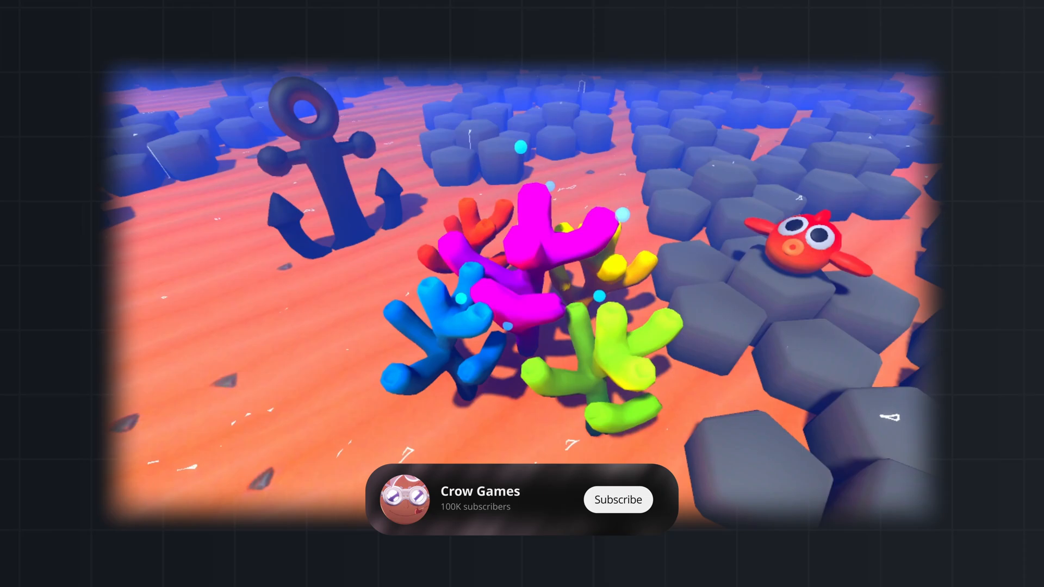
Add a GPUParticles3D child node under Node3D, dismissing the configuration warning.
click(618, 499)
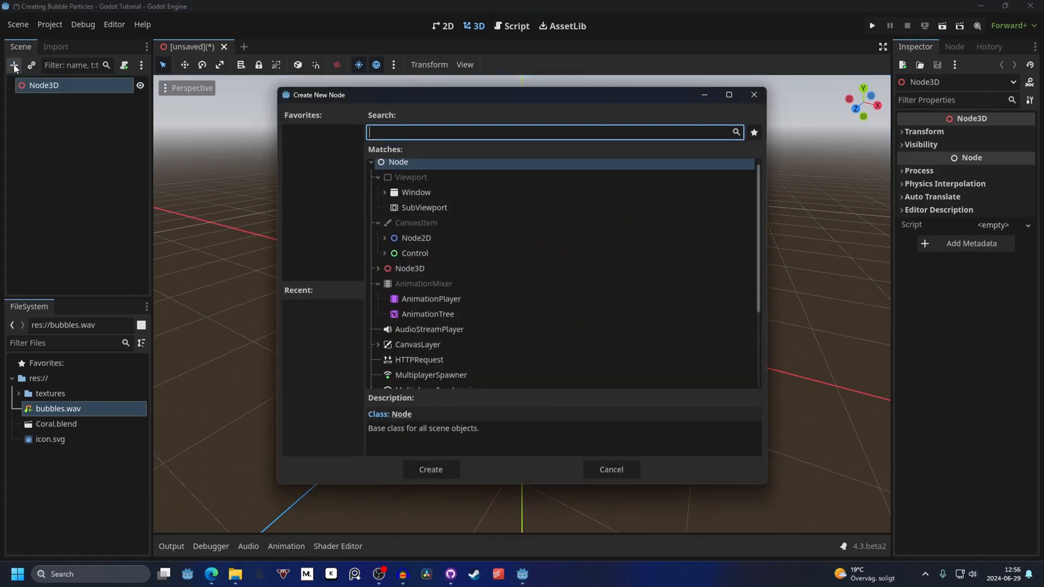
text(gpu)
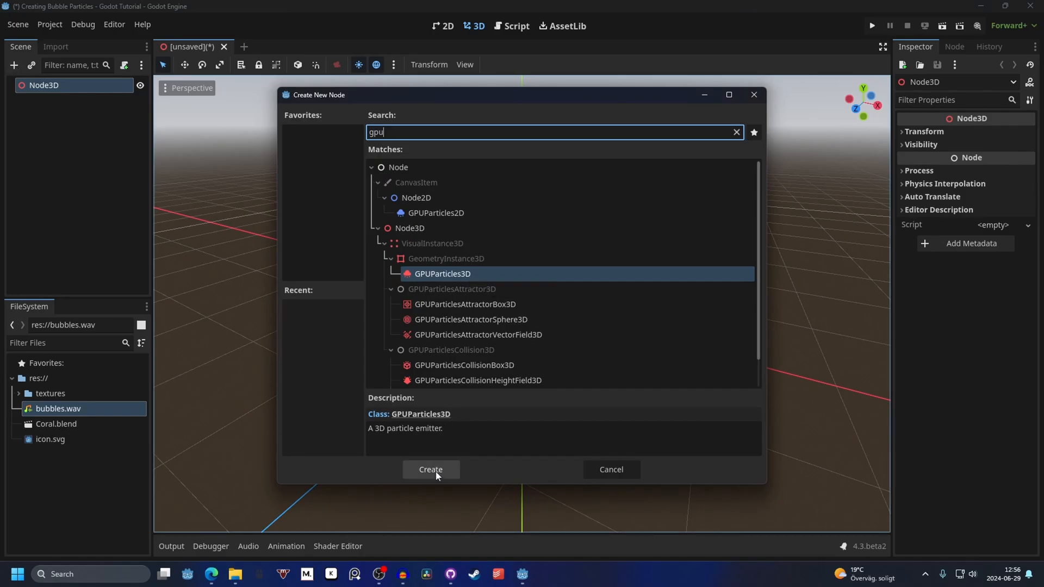
click(430, 470)
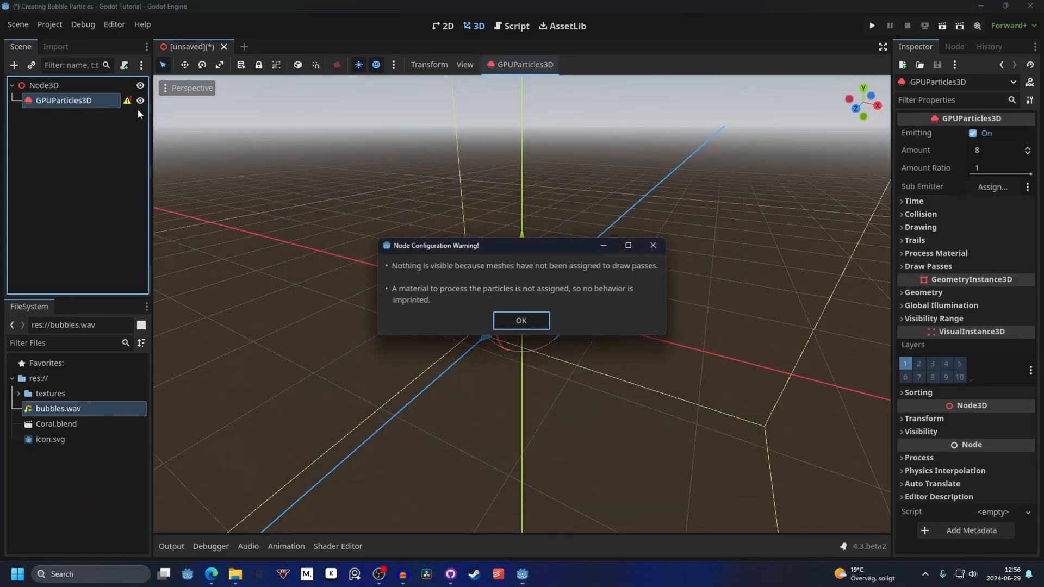
click(521, 320)
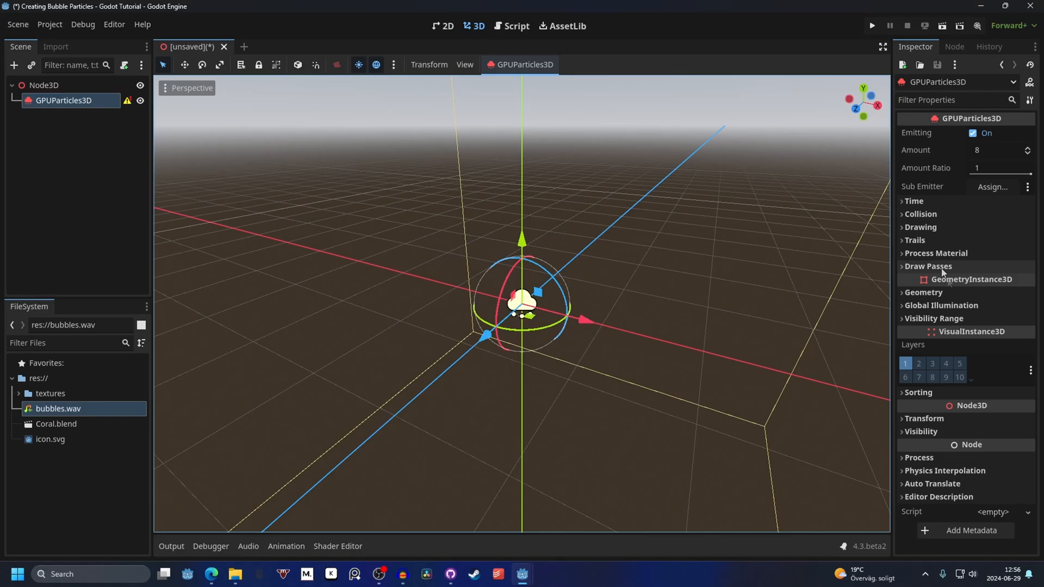
Expand Draw Passes and bring up the mesh choices for Pass 1.
click(928, 266)
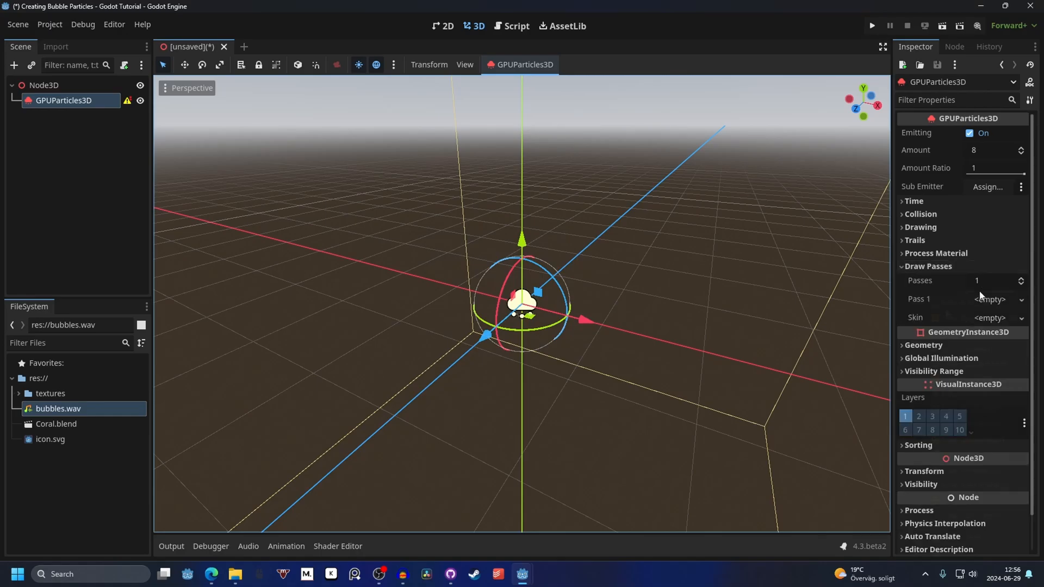
click(990, 299)
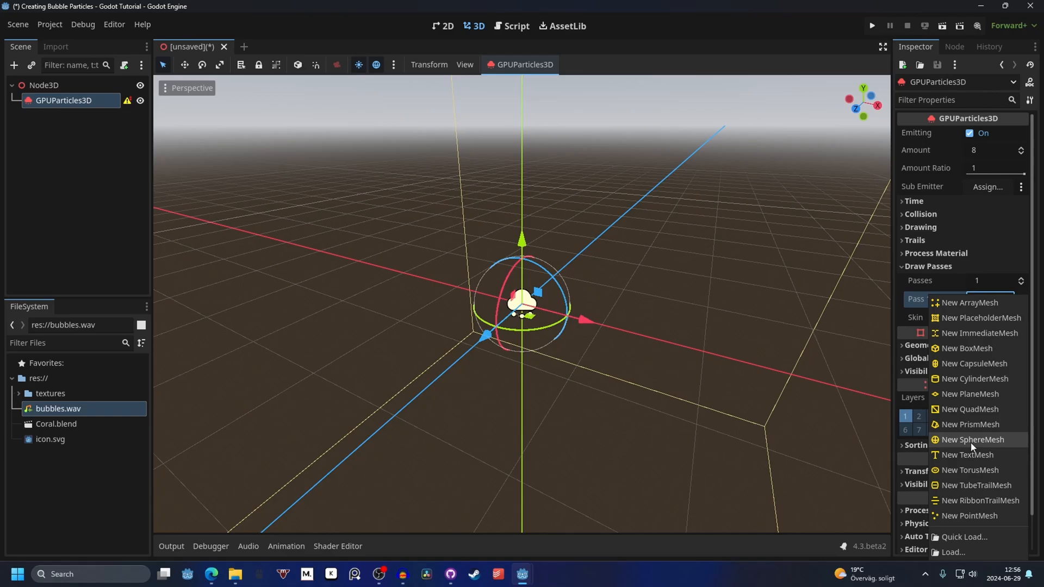
Use a SphereMesh with a new StandardMaterial3D set to Alpha transparency and a translucent blue albedo.
click(973, 439)
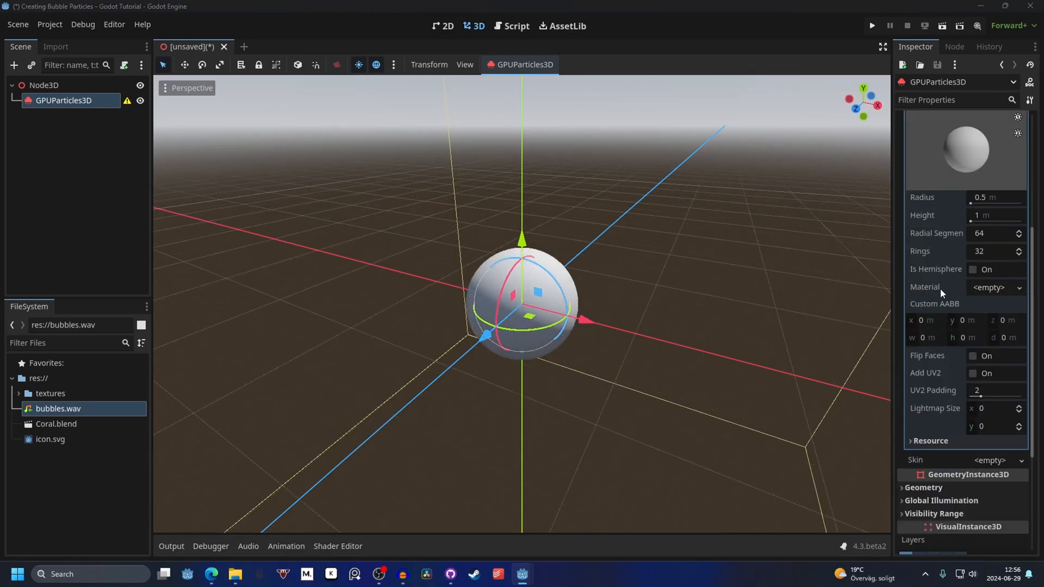
click(1019, 287)
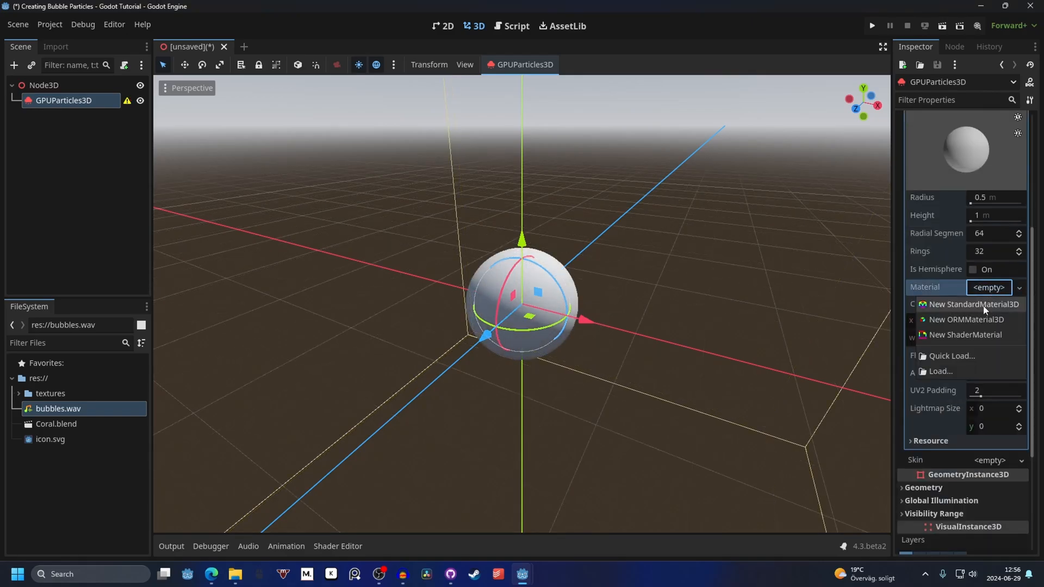
click(973, 304)
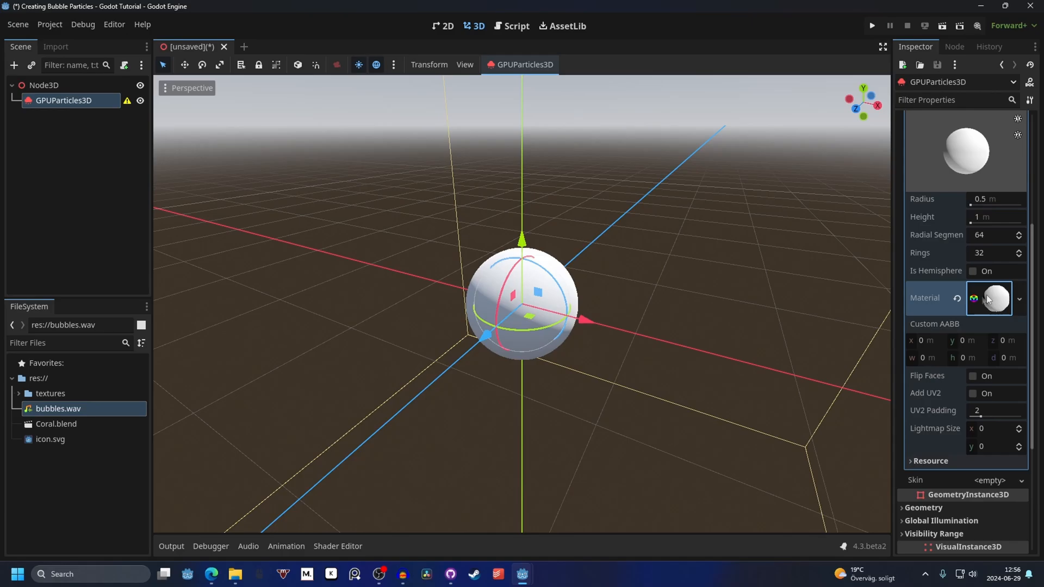
click(995, 299)
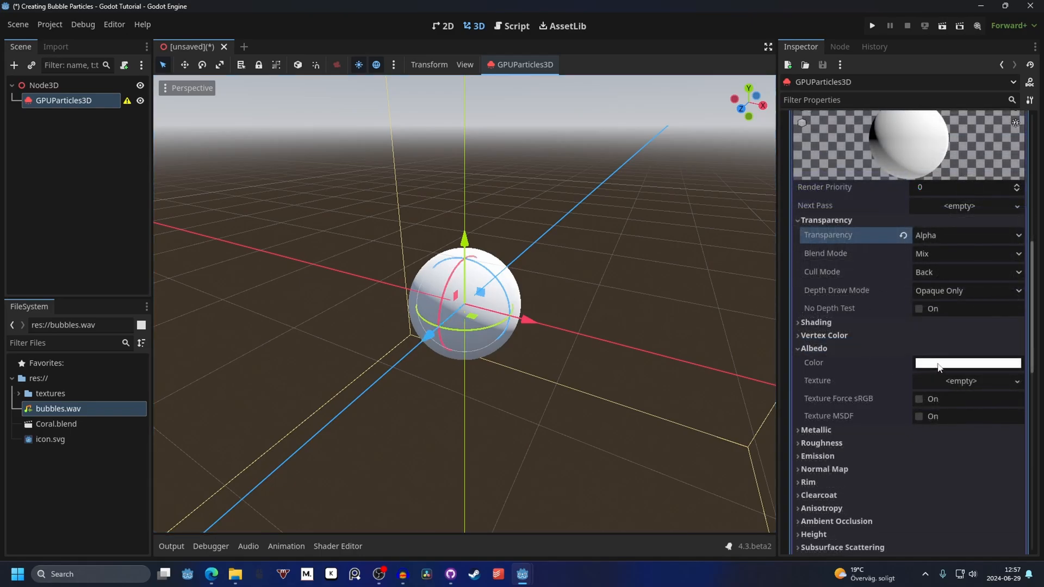
click(967, 363)
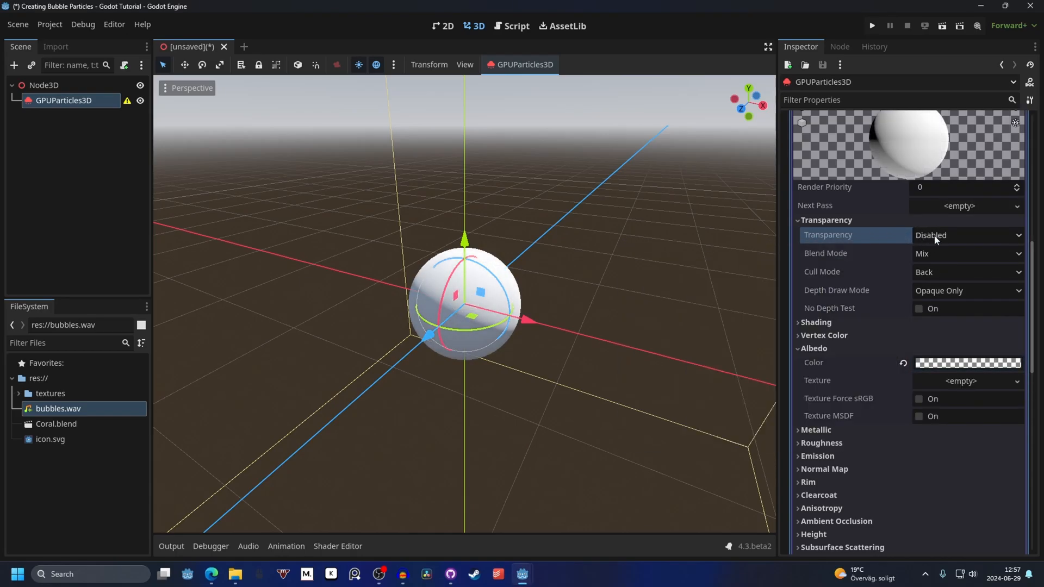
click(966, 235)
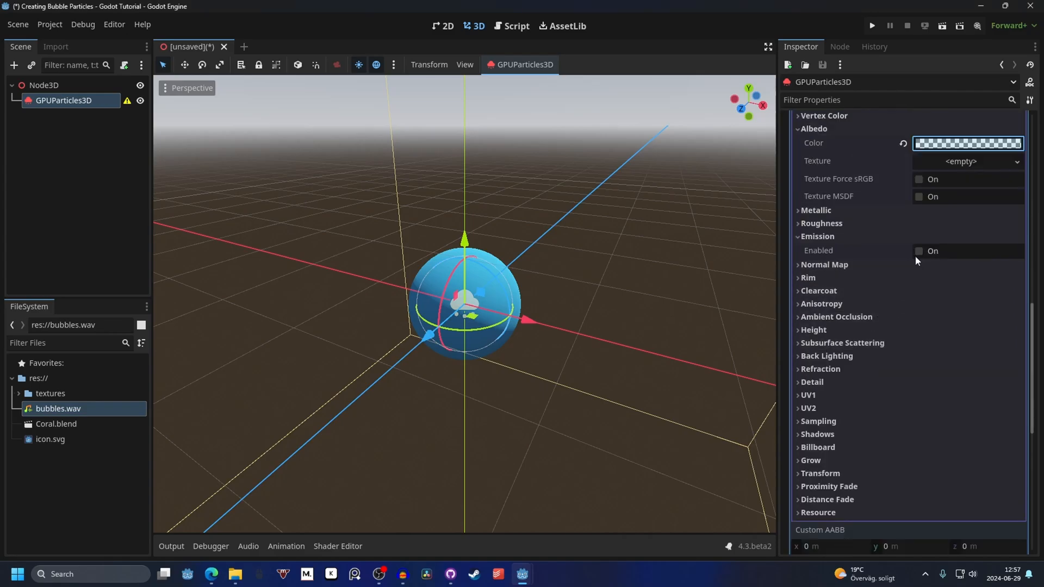
Enable blue Emission on the bubble material with an Energy Multiplier of 5.
click(920, 252)
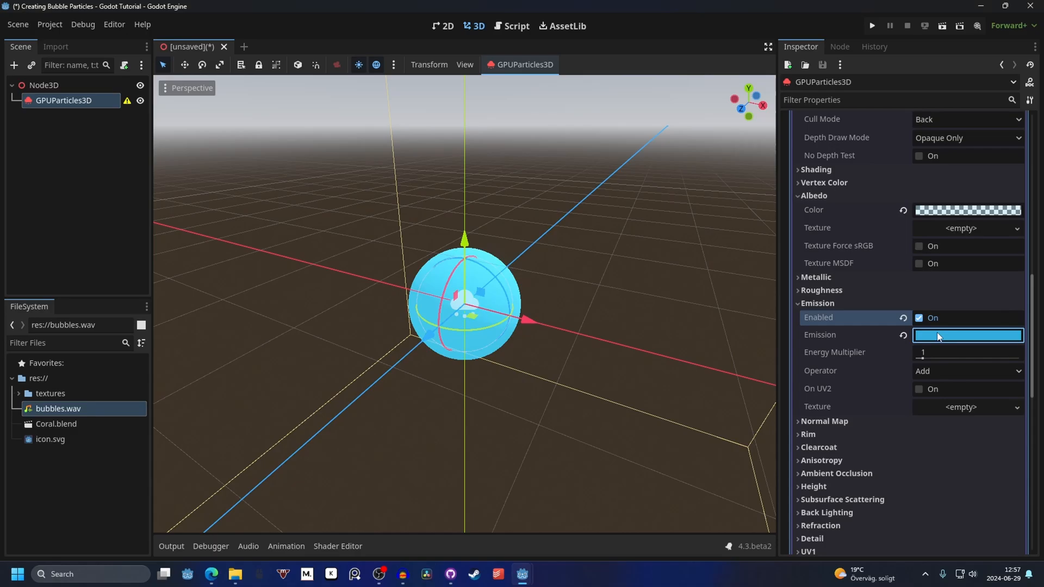
click(968, 335)
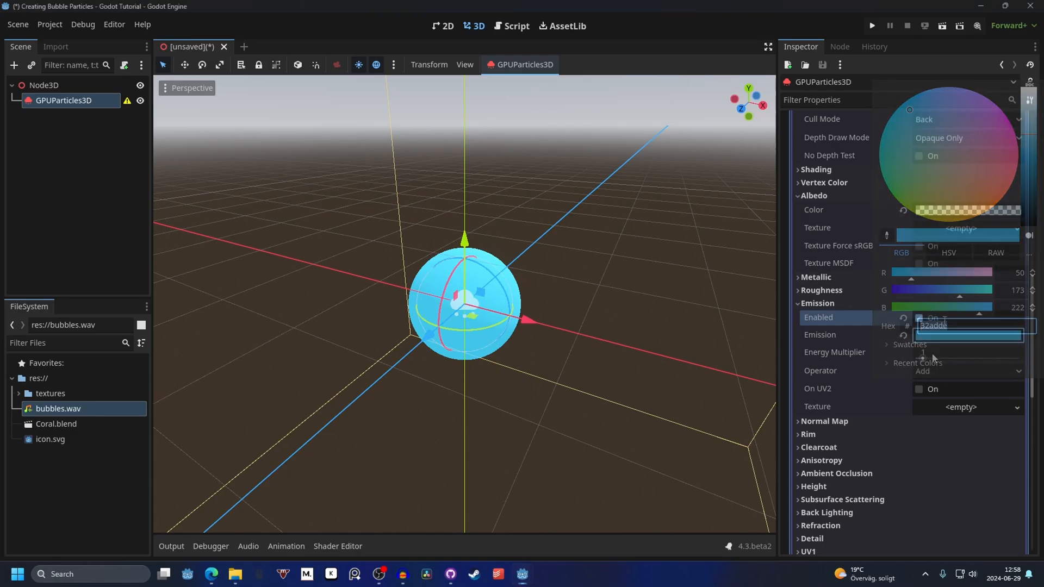
click(968, 352)
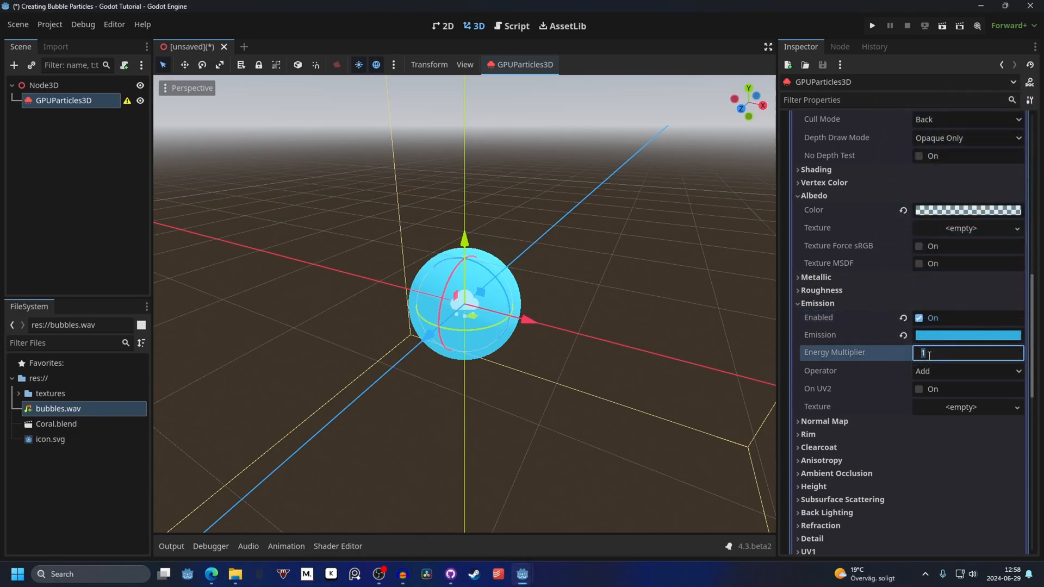
text(5)
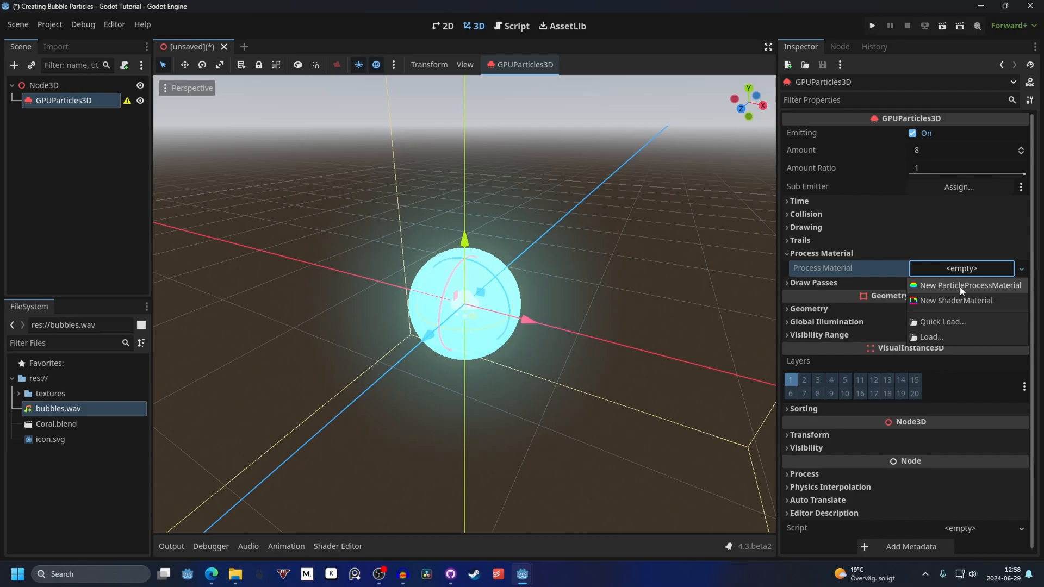
Assign a new ParticleProcessMaterial and set its spawn Emission Shape to Box.
click(969, 285)
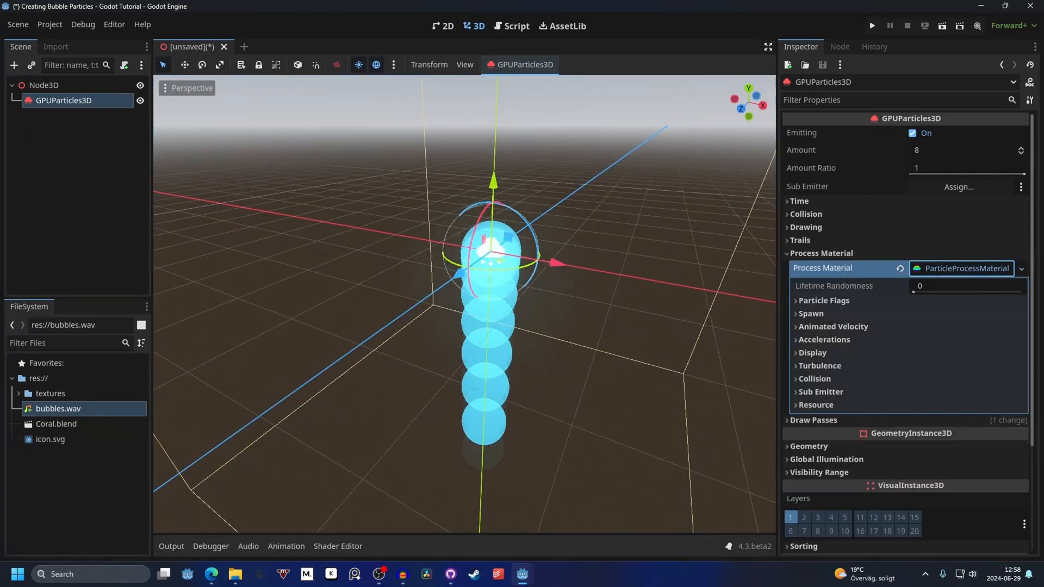
click(811, 313)
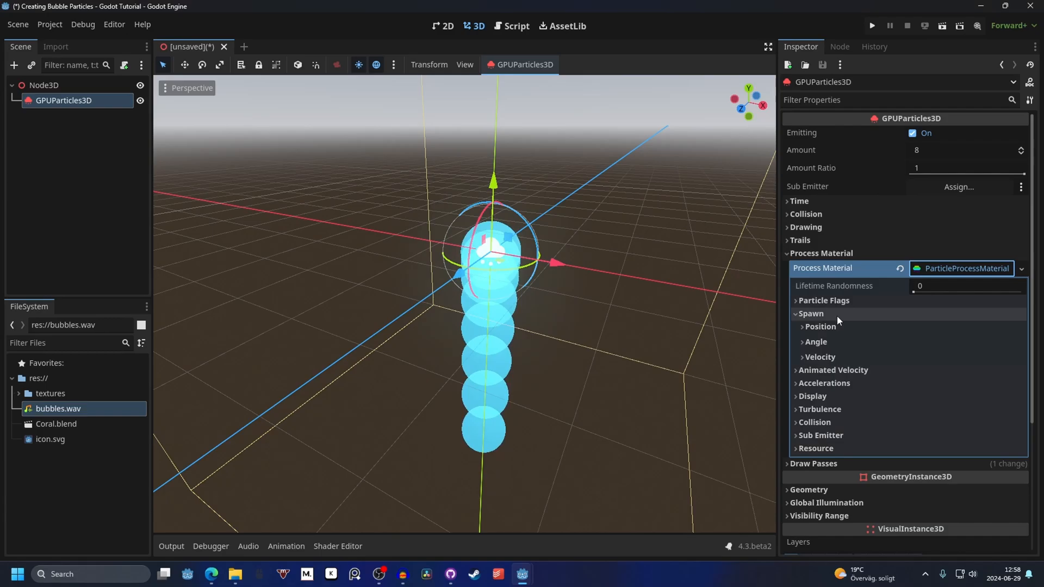
click(820, 326)
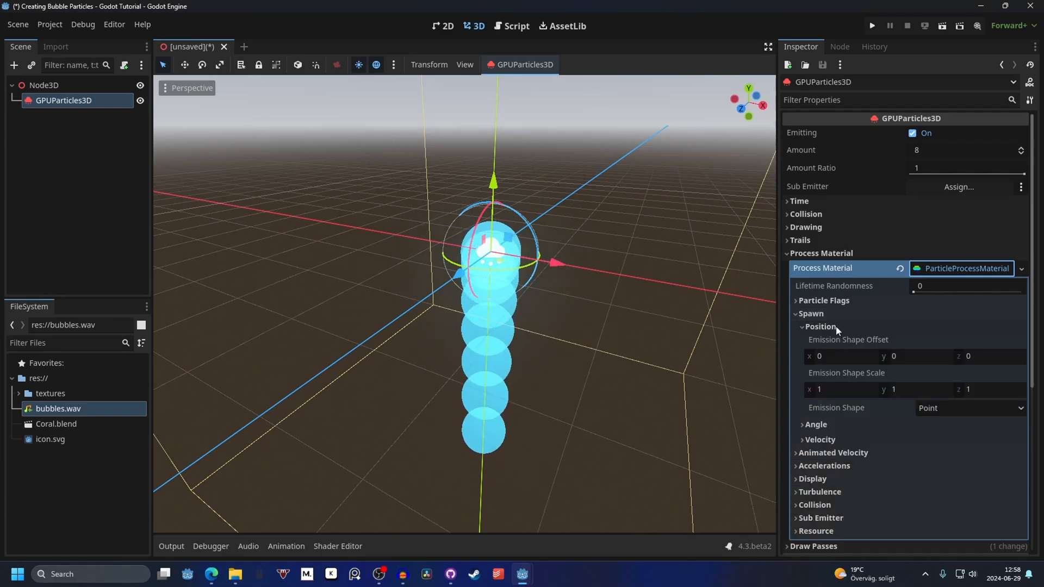
mouse_move(892, 416)
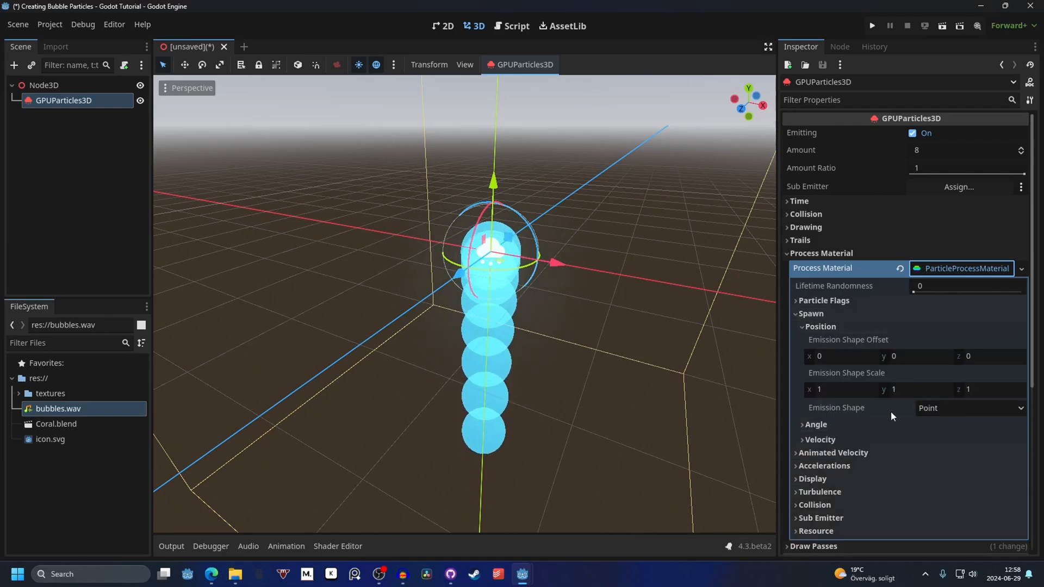
click(969, 408)
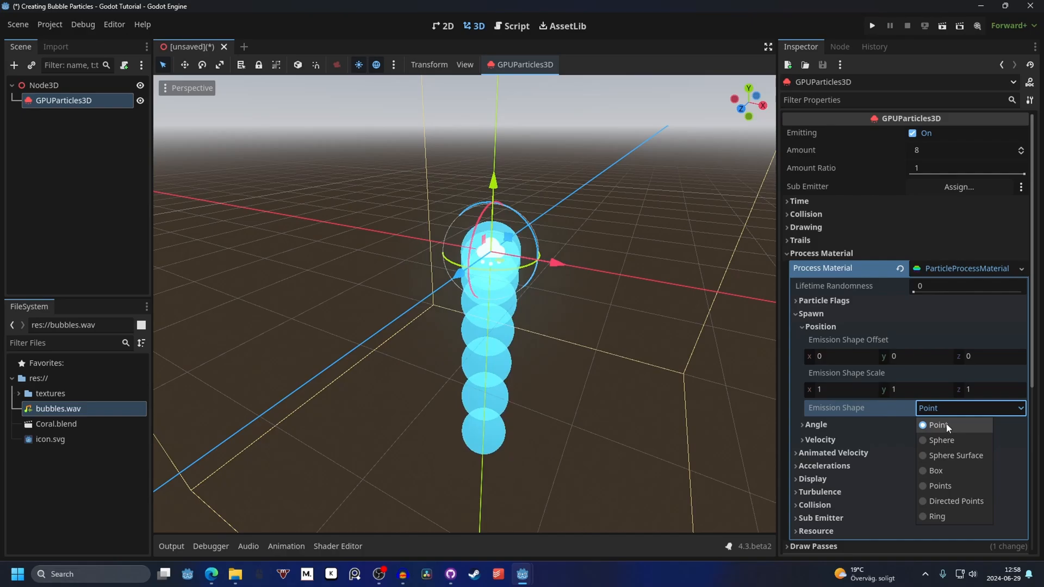
click(936, 469)
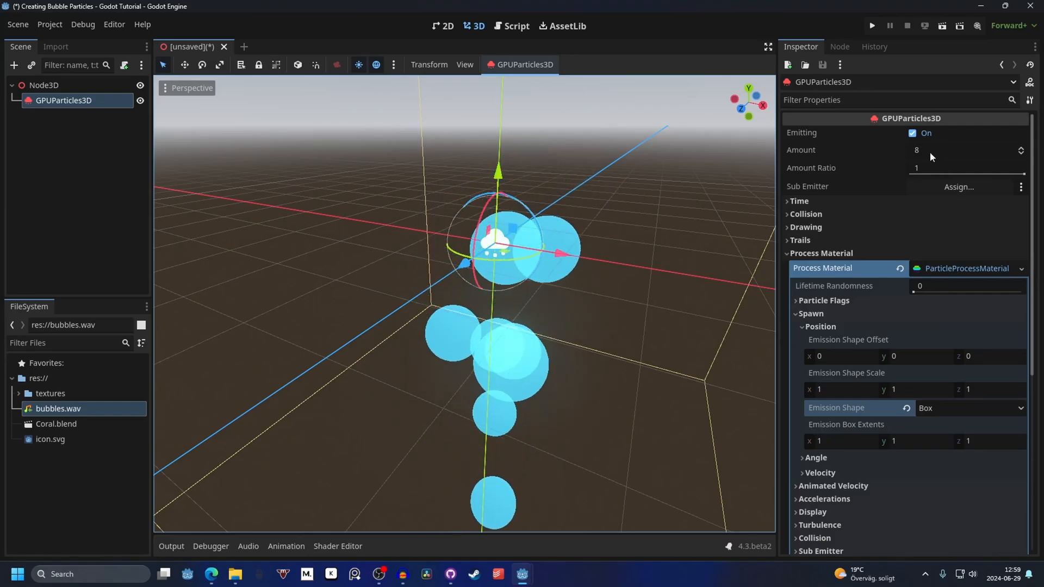
Try a particle Amount of 2000, then settle on 10.
text(9198)
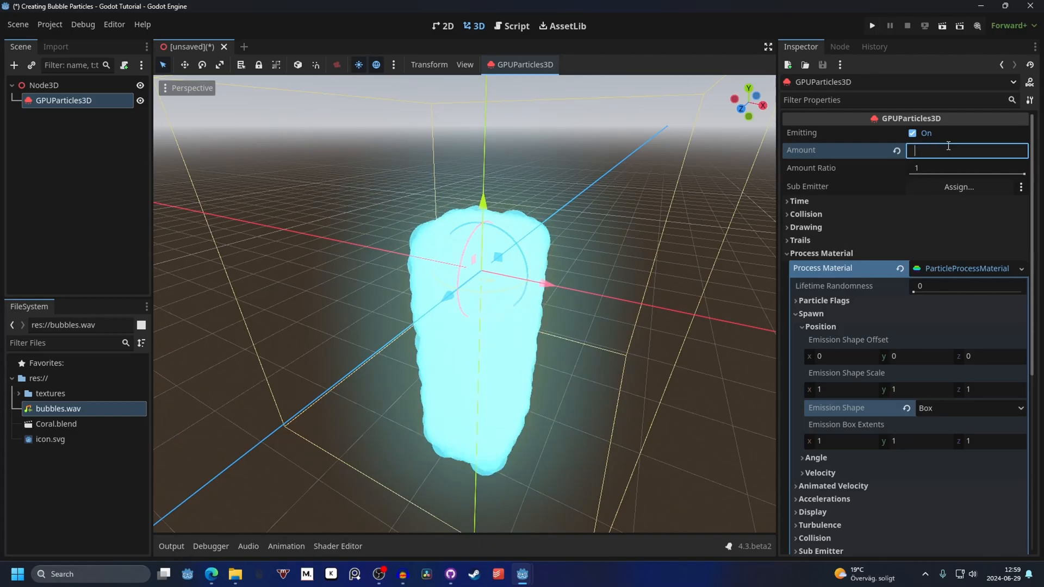
text(2000)
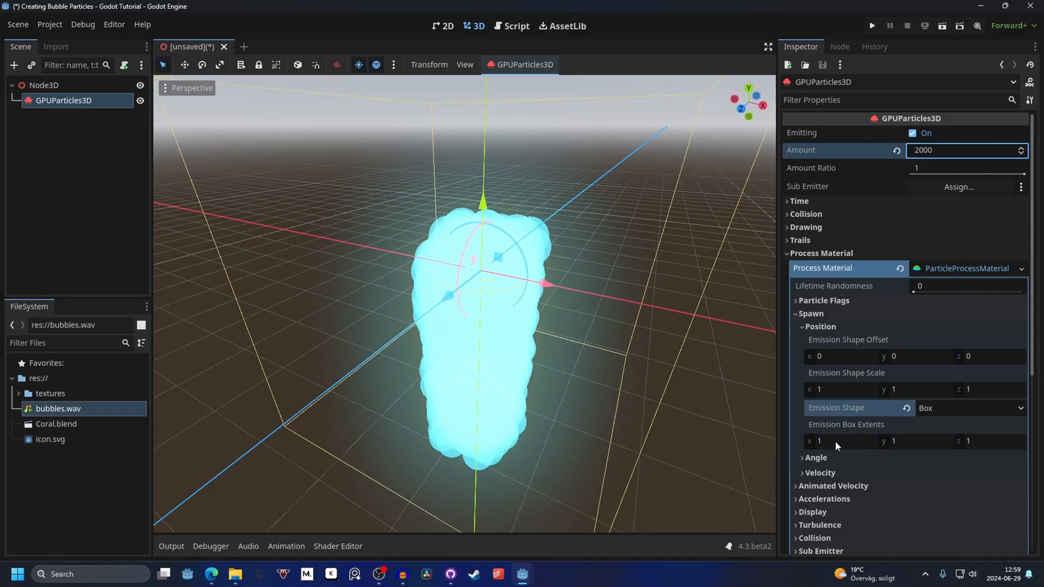
text(1.335)
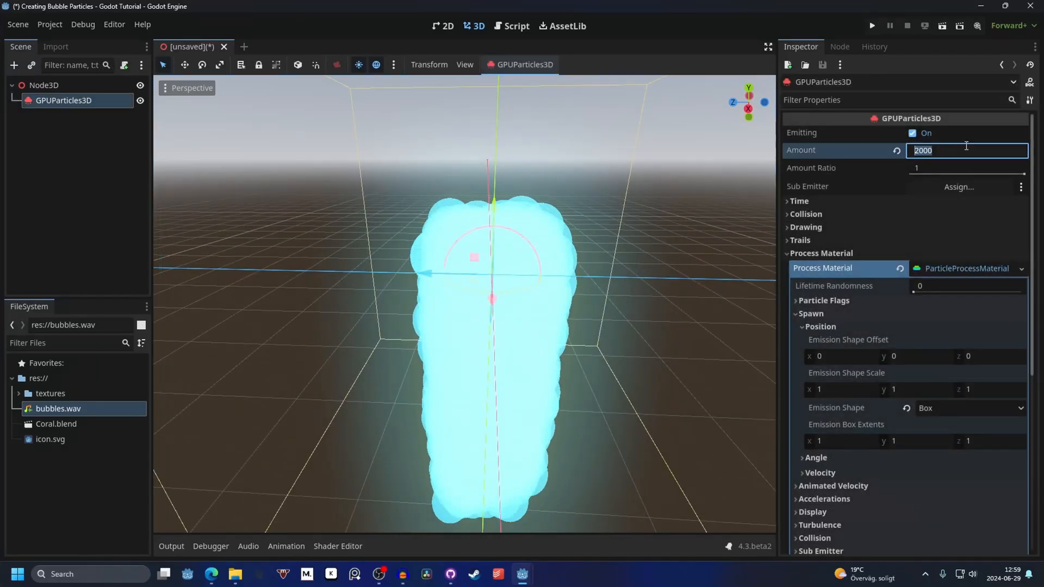
text(10)
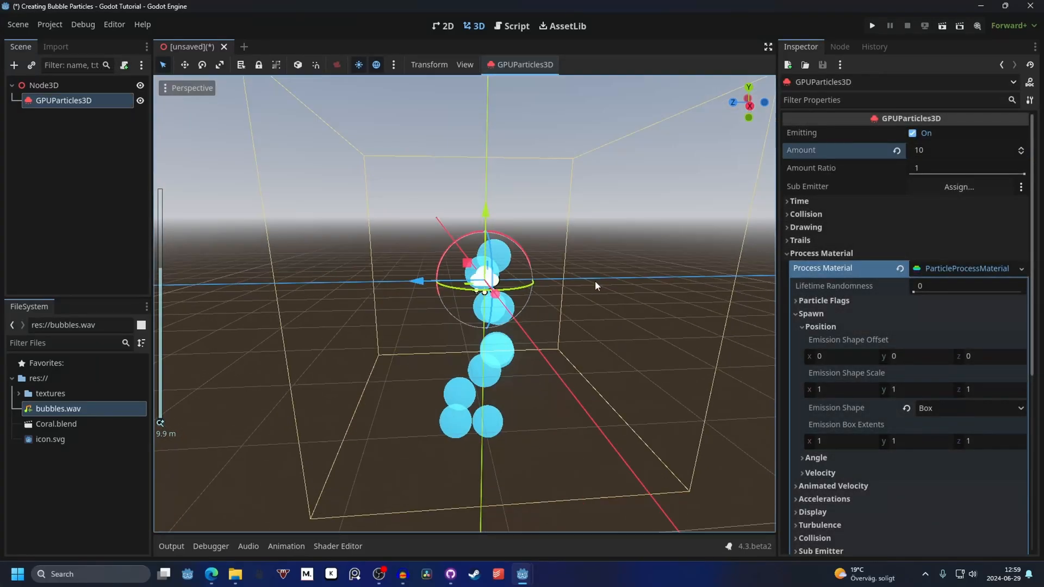
Set Gravity Y to 2 so the bubbles float upward, then reveal the Display Scale settings.
scroll(down, 3)
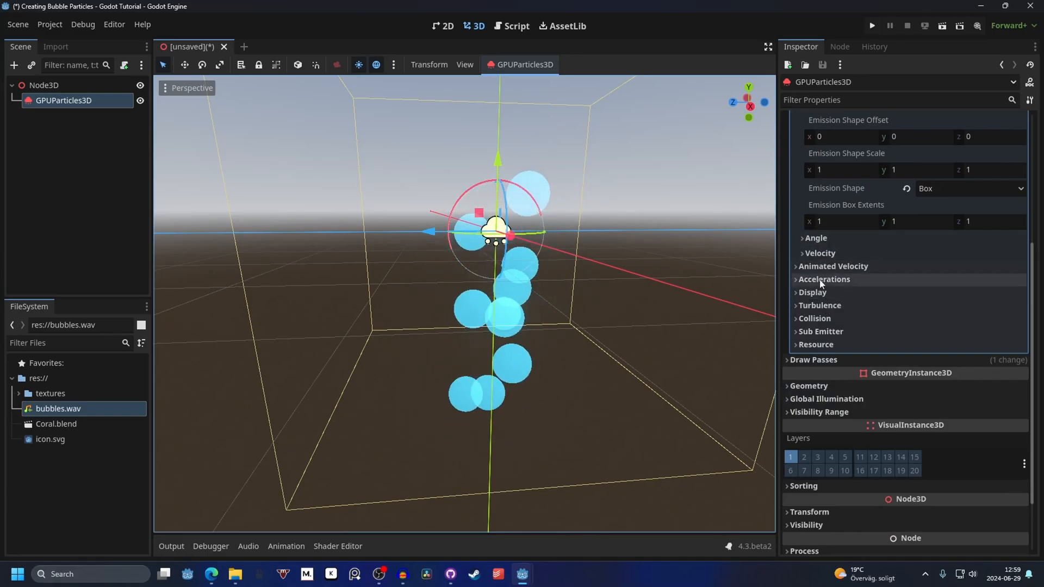
click(824, 279)
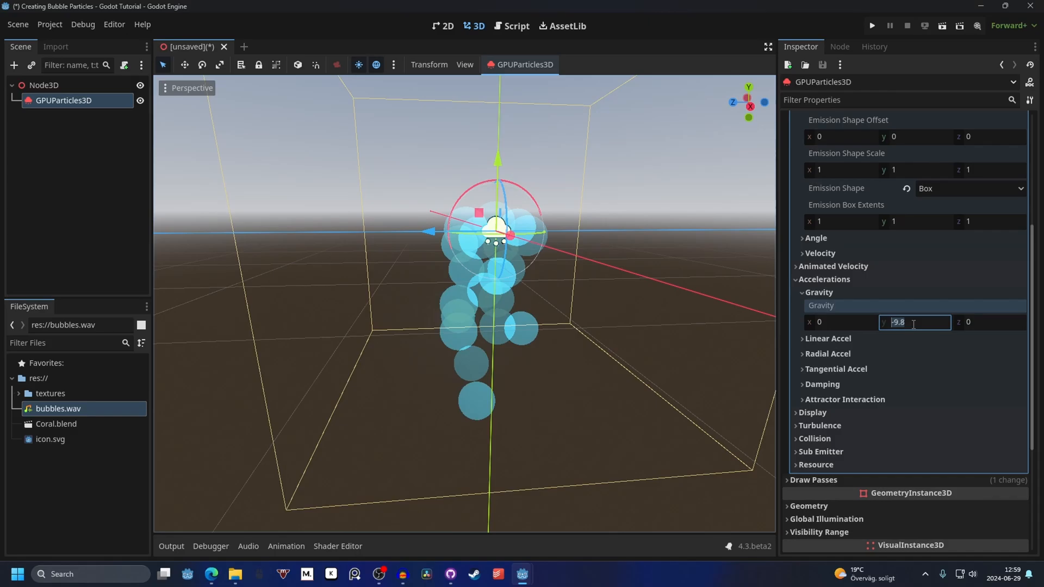
text(2)
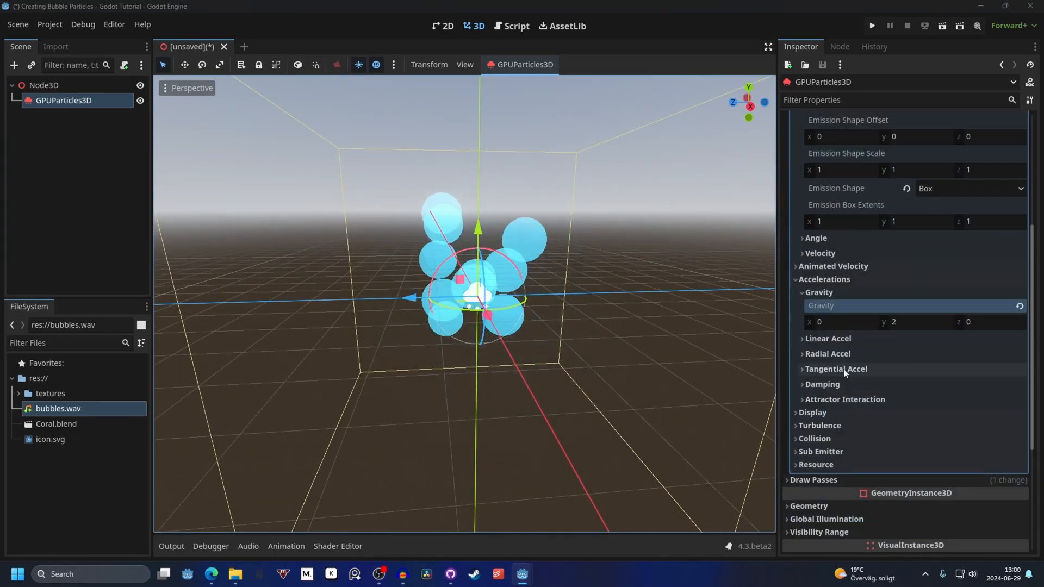
click(811, 413)
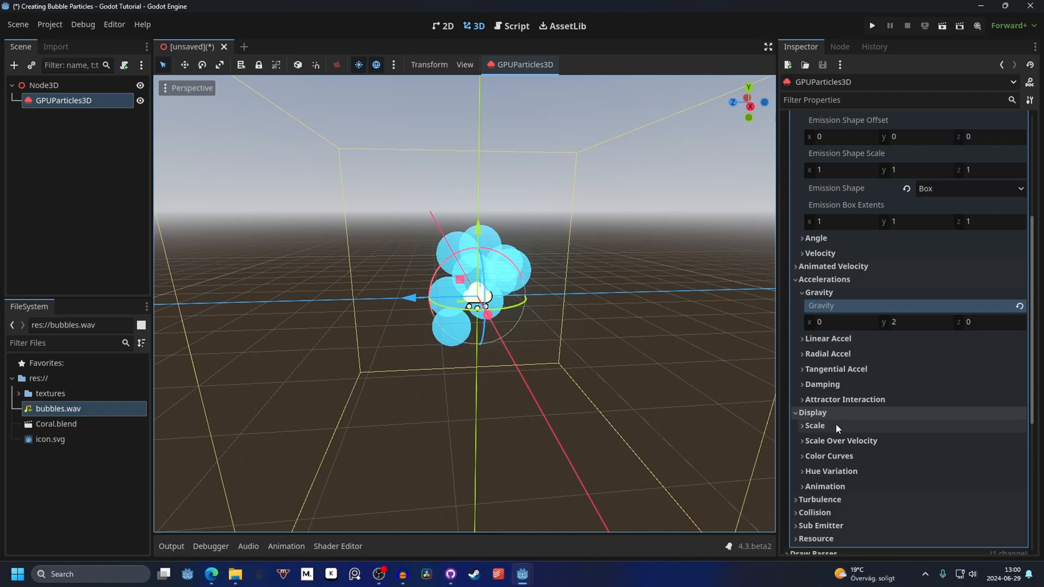
click(814, 425)
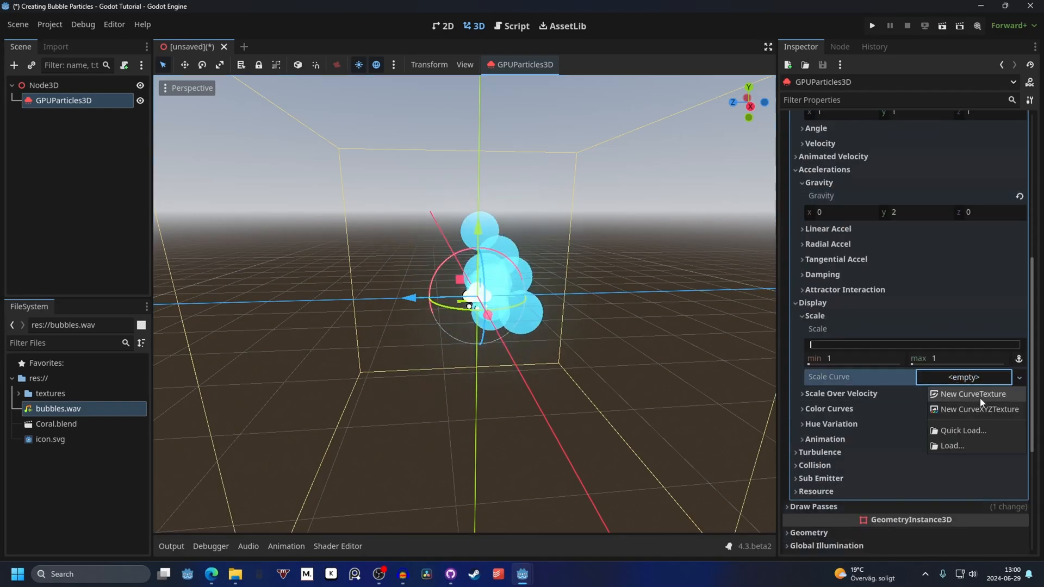
Give particle scale a new CurveTexture with Max Value 0.1 and a flat curve.
click(974, 394)
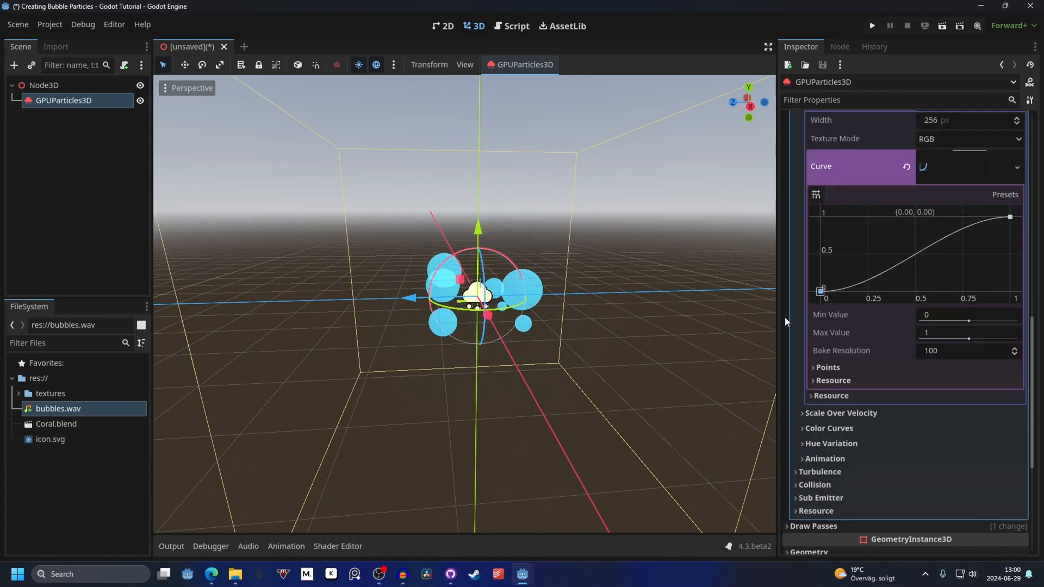
click(965, 333)
text(0.1)
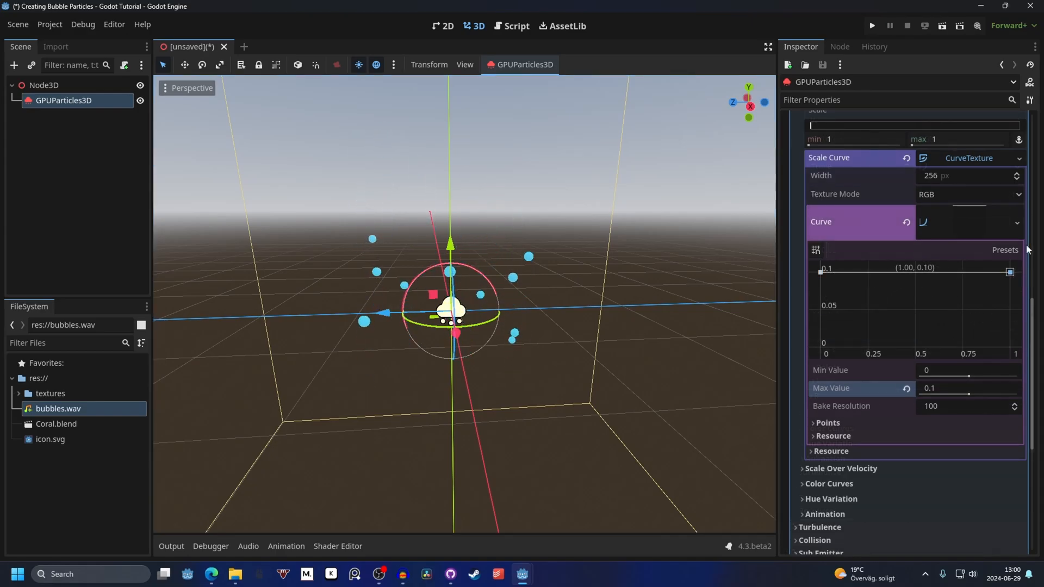
drag(1010, 271, 1010, 288)
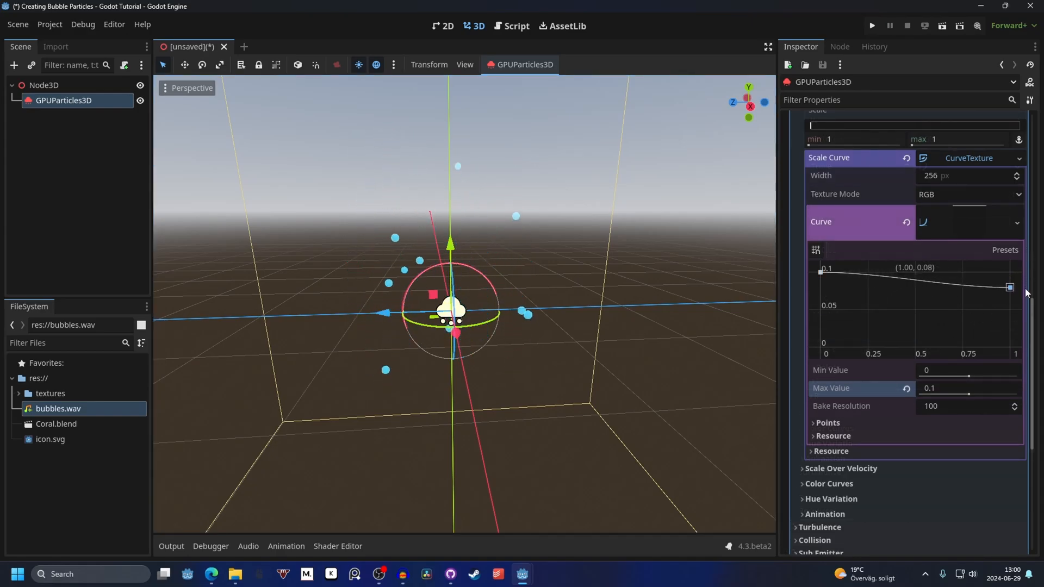
drag(1010, 287, 1010, 272)
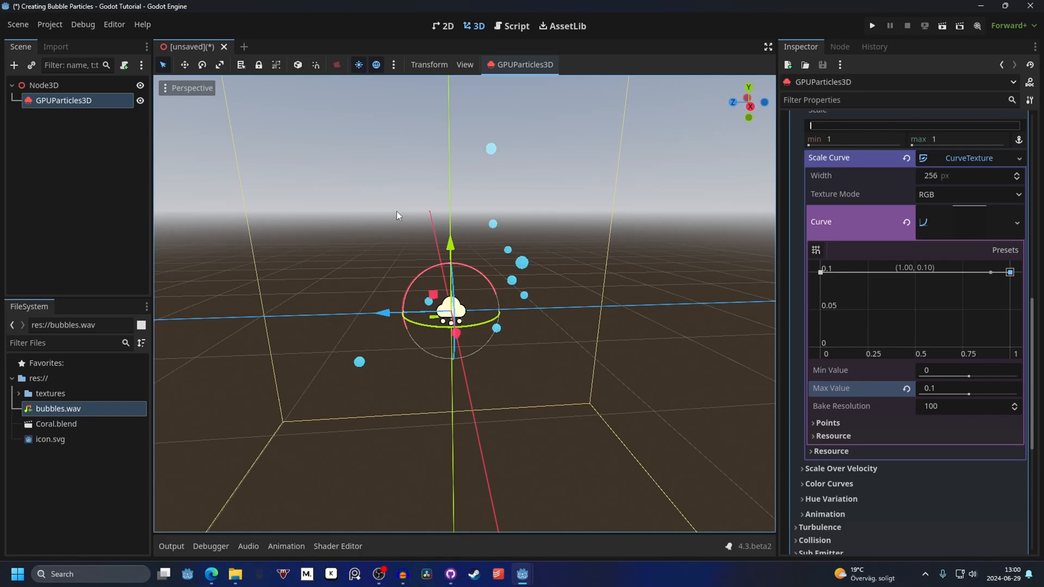
mouse_move(851, 219)
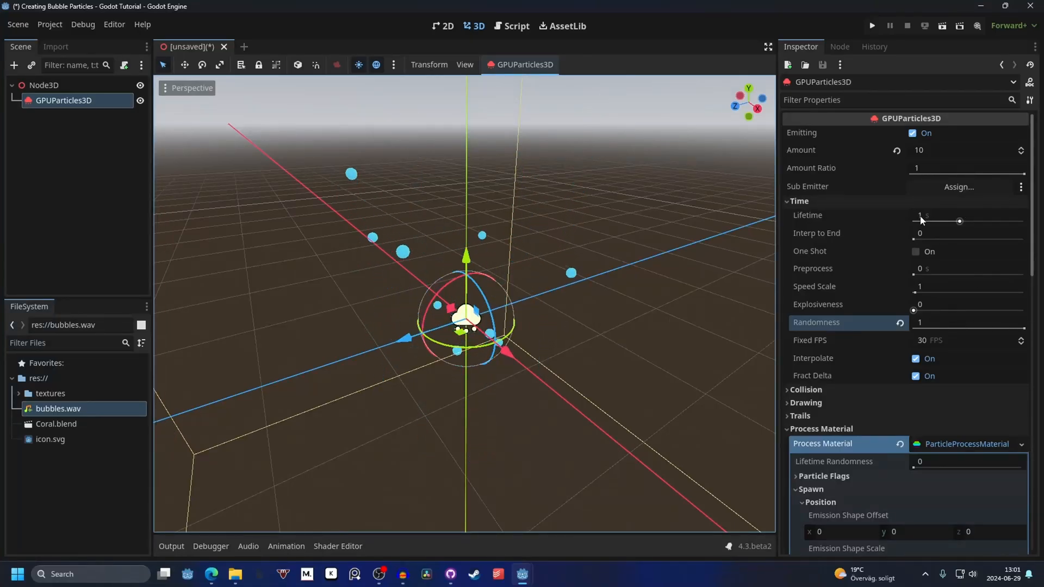
Lengthen the bubble Lifetime to about 2 seconds.
click(959, 221)
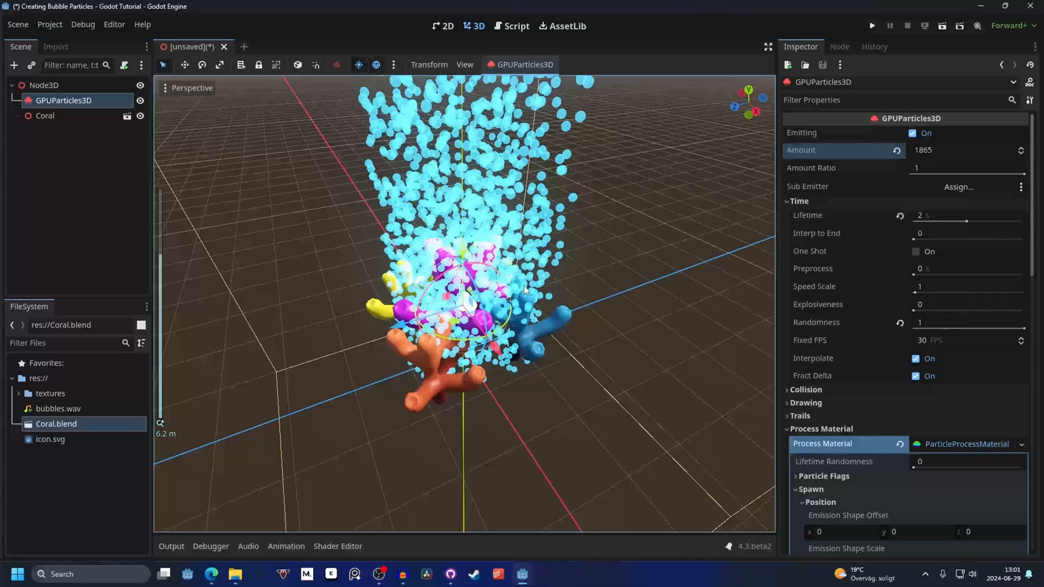
Widen the Emission Box Extents along X and set the particle Amount back to 10.
scroll(down, 3)
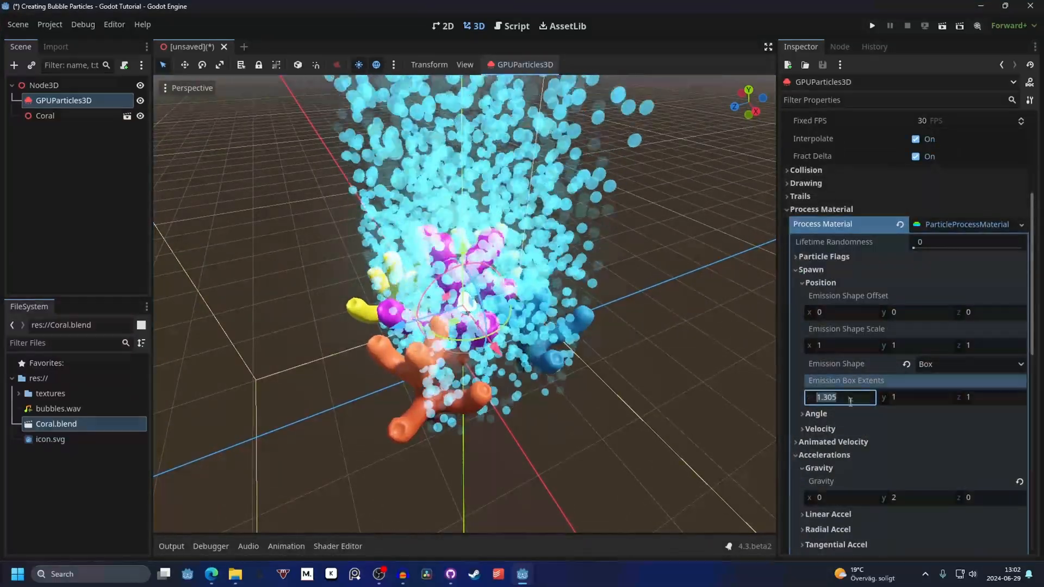
click(990, 397)
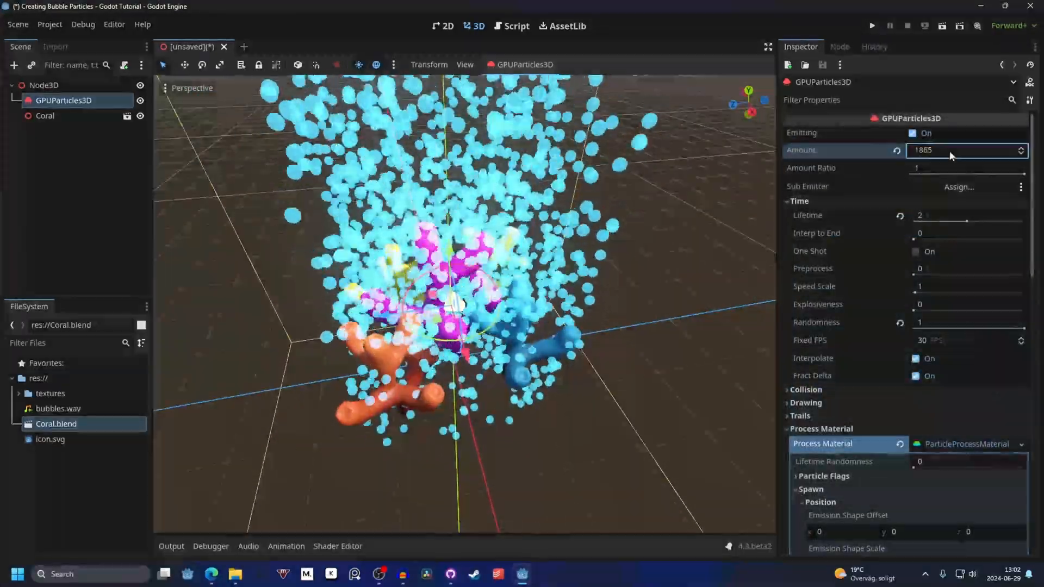
text(10)
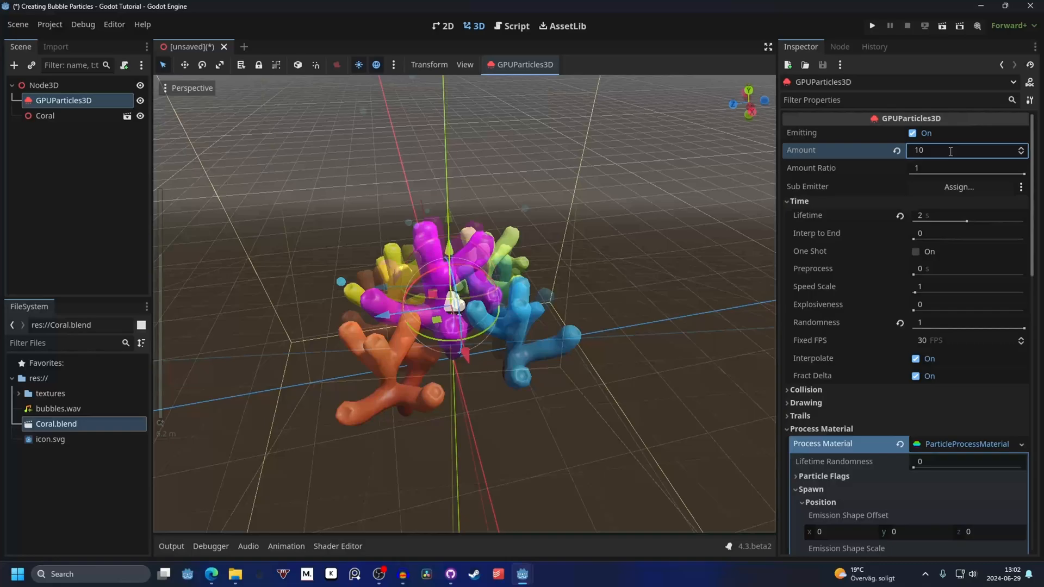
click(43, 85)
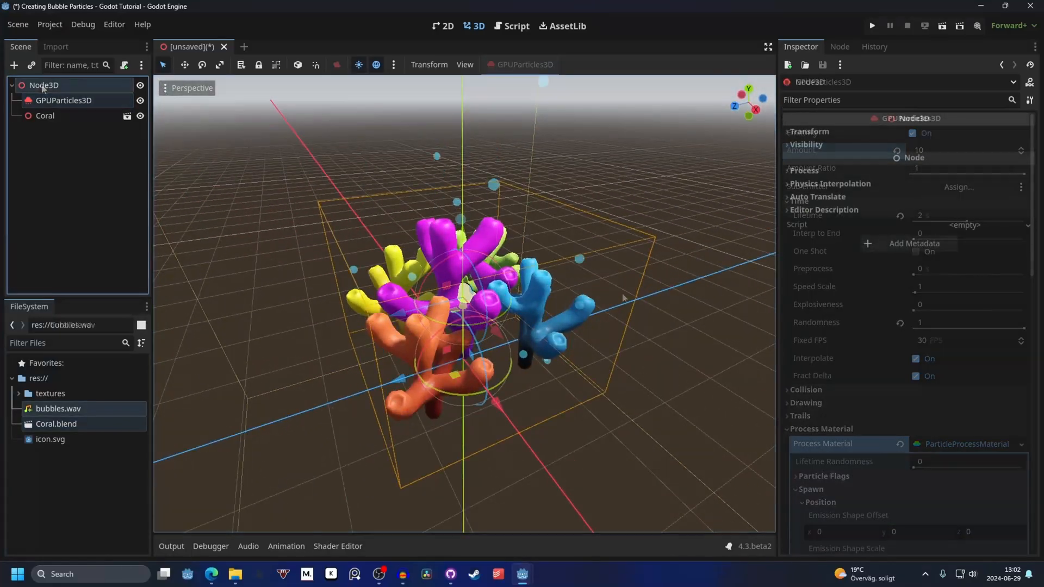
Add an AudioStreamPlayer3D child node under the root Node3D.
click(43, 85)
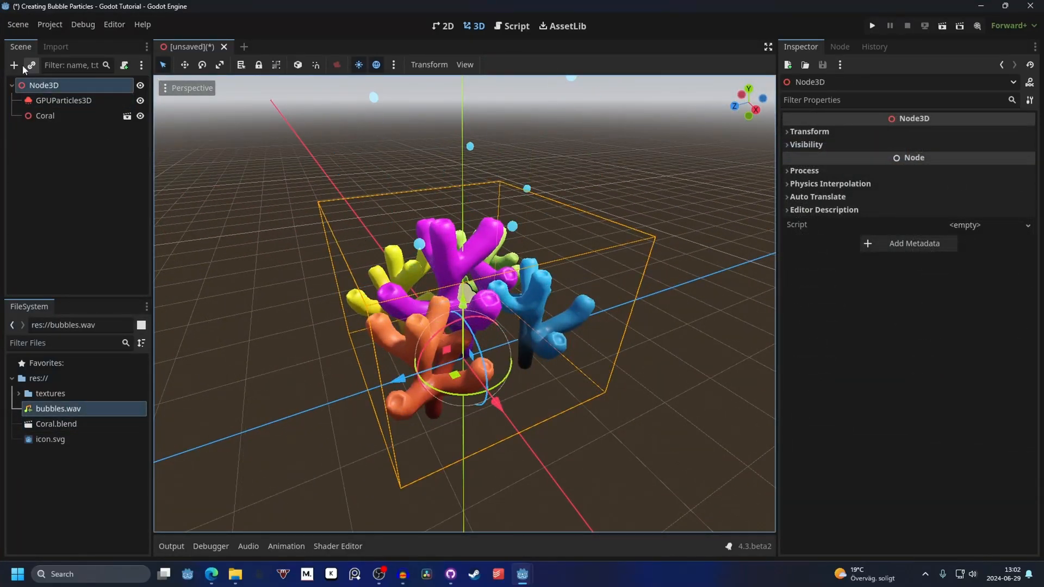
click(13, 64)
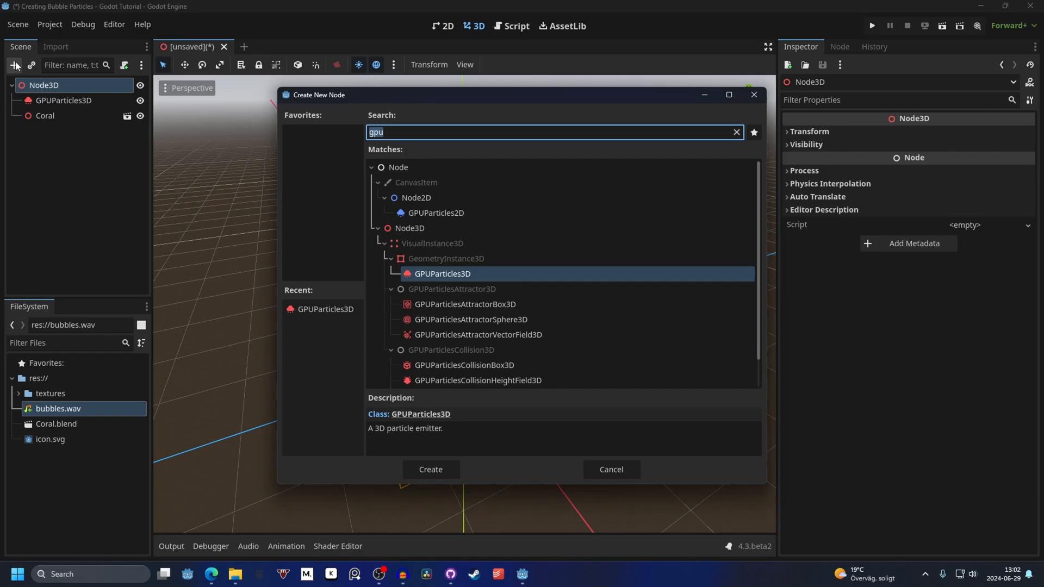
text(audio)
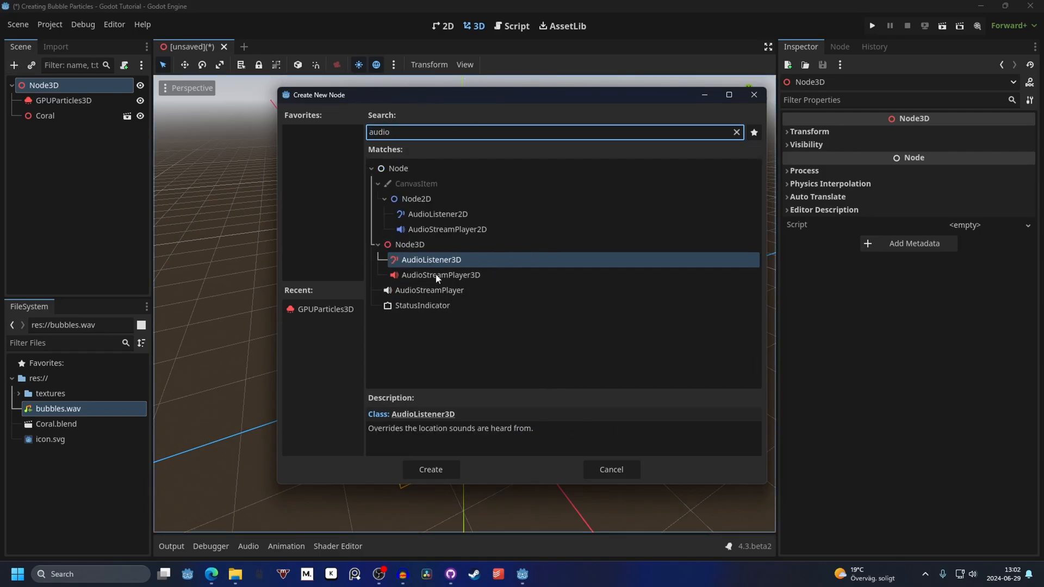
click(430, 470)
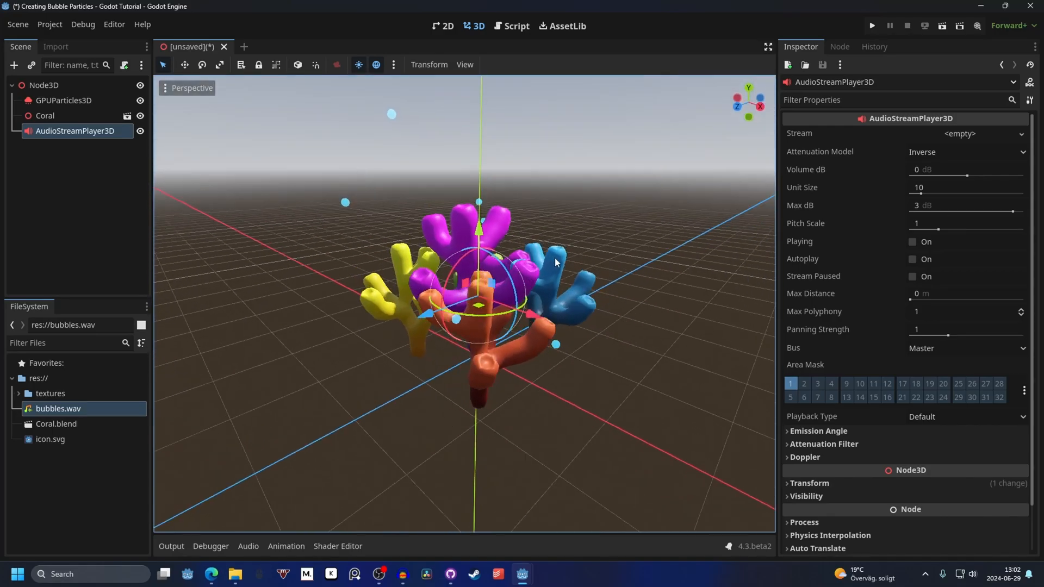
Give the audio player an AudioStreamRandomizer stream with a new sound slot and random pitch .2.
click(961, 133)
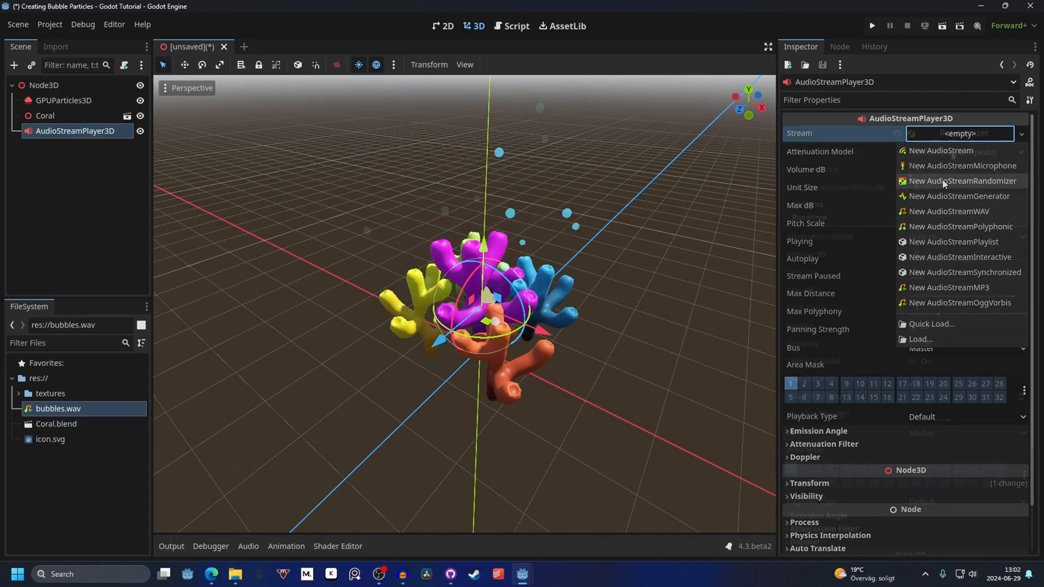
click(962, 181)
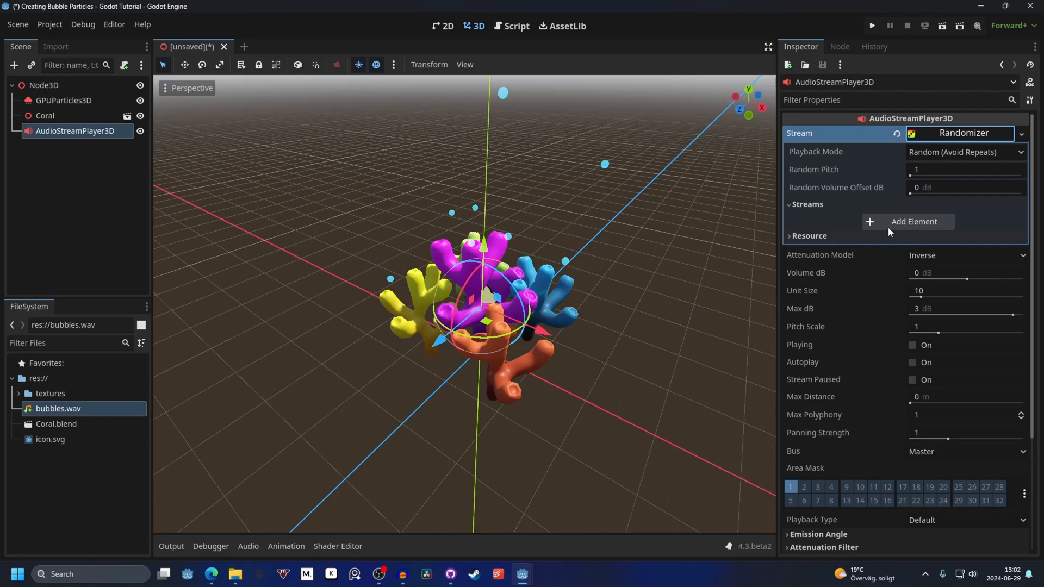
click(915, 221)
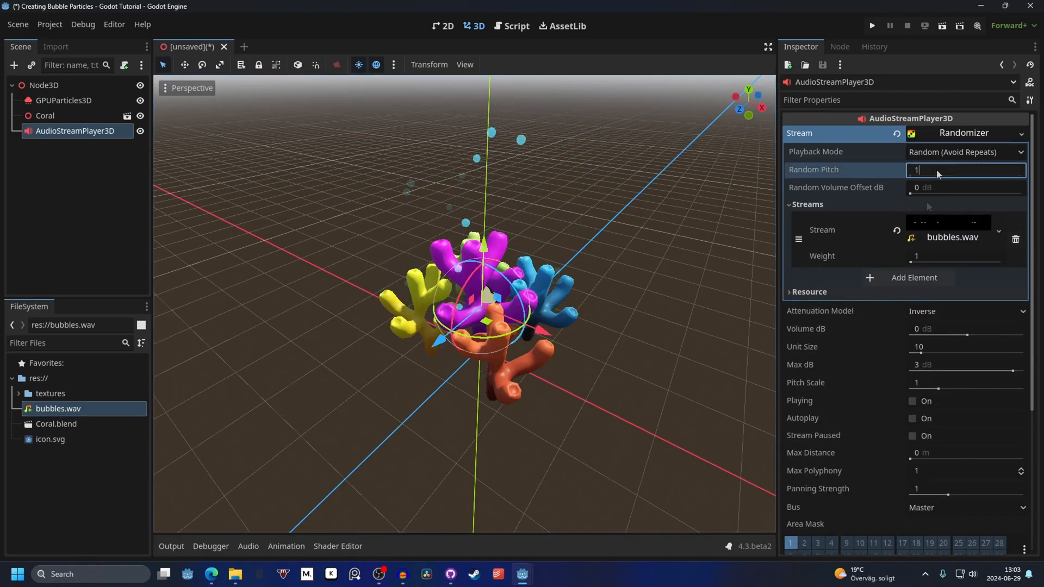
text(.2)
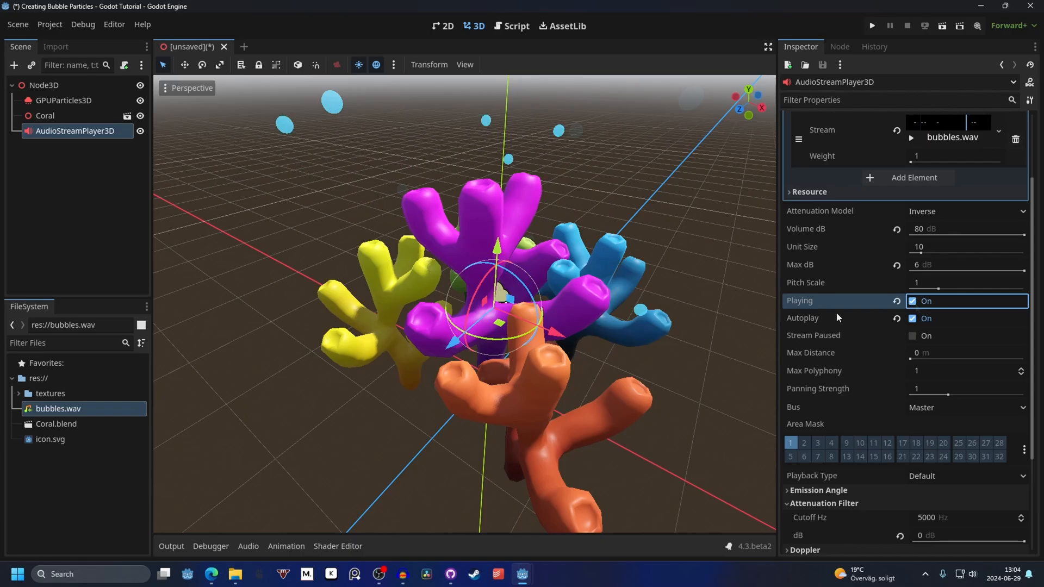
Set bubbles.wav's import Loop Mode to Forward.
click(913, 301)
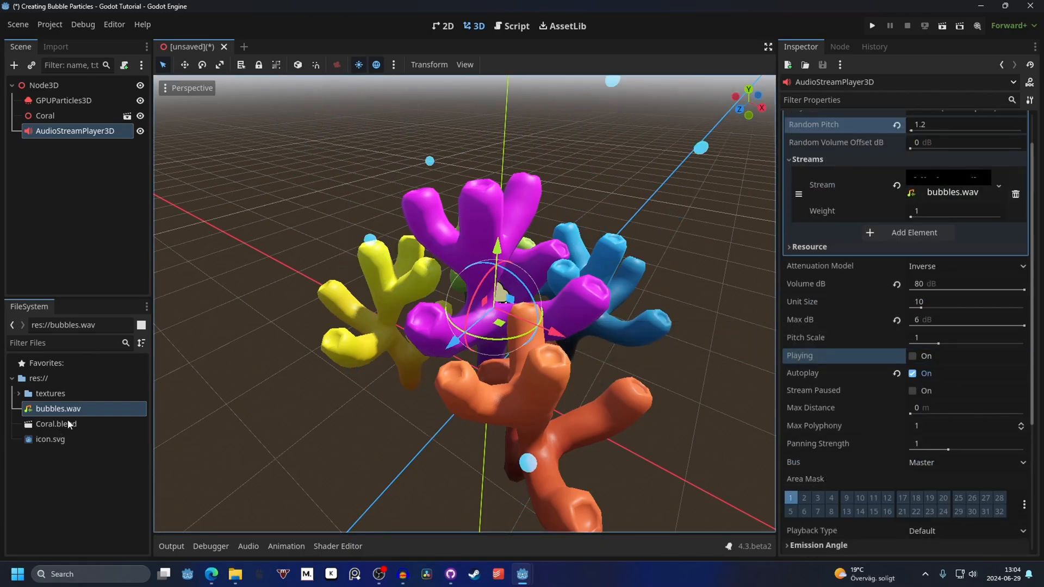
mouse_move(57, 408)
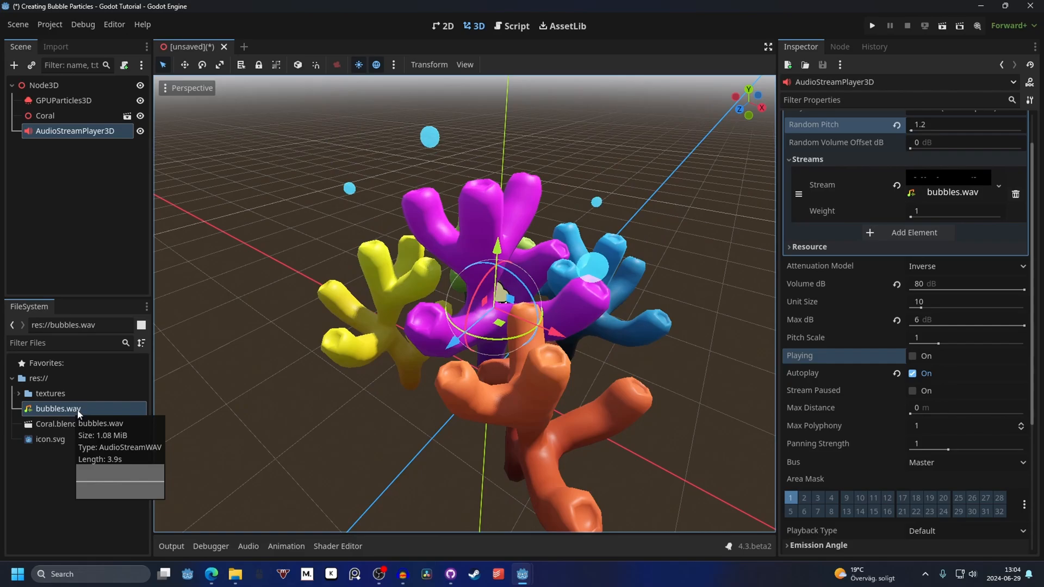
click(57, 408)
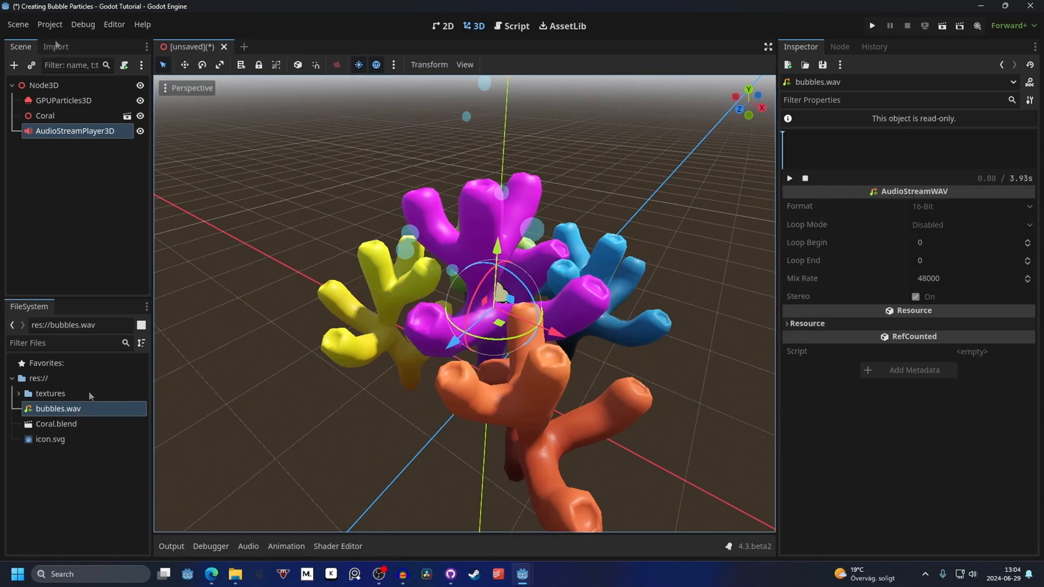
click(55, 47)
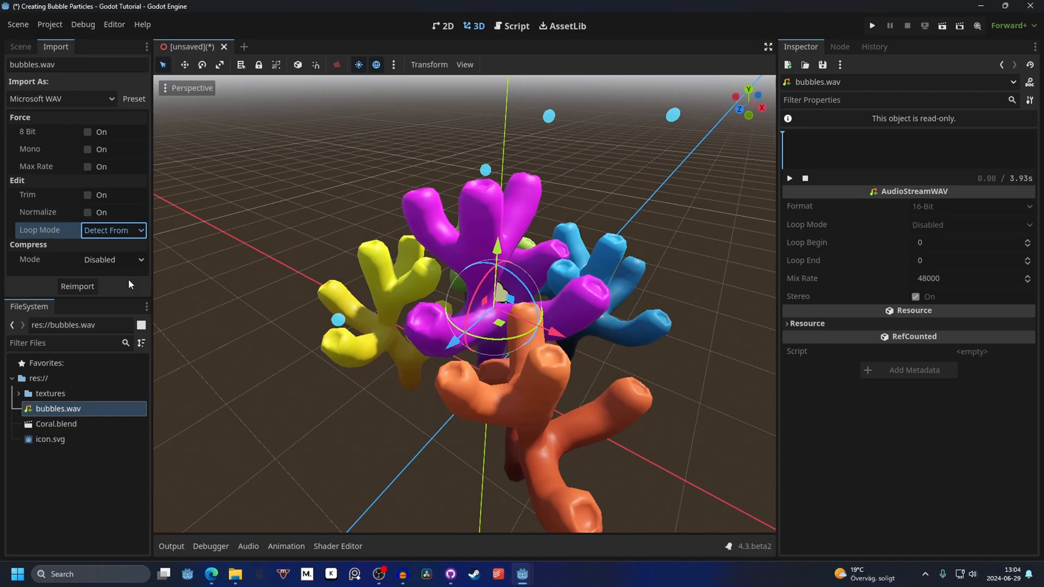
click(113, 229)
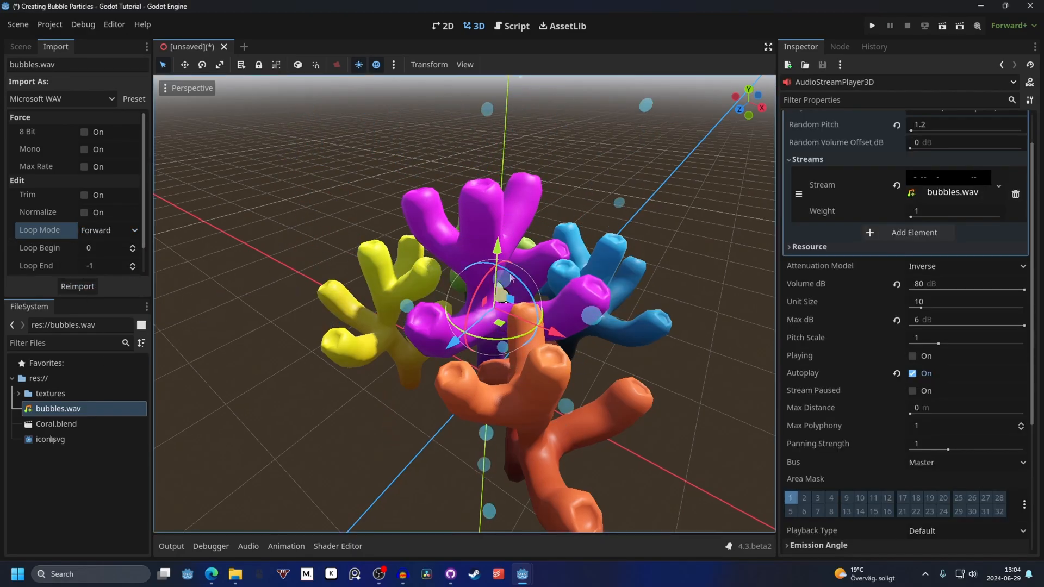
Reimport the looping sound and start it playing on the AudioStreamPlayer3D.
click(913, 355)
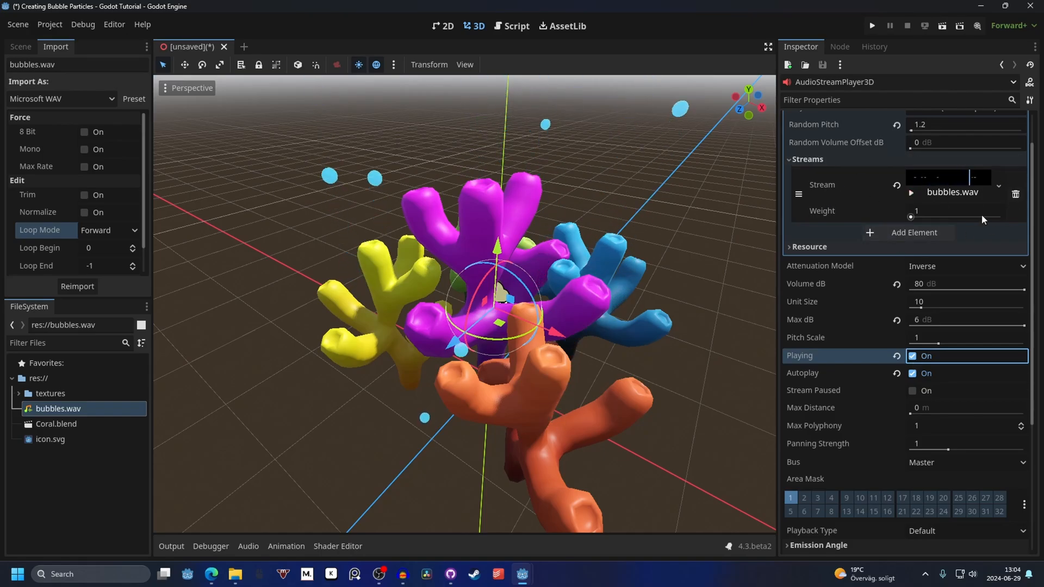
click(914, 355)
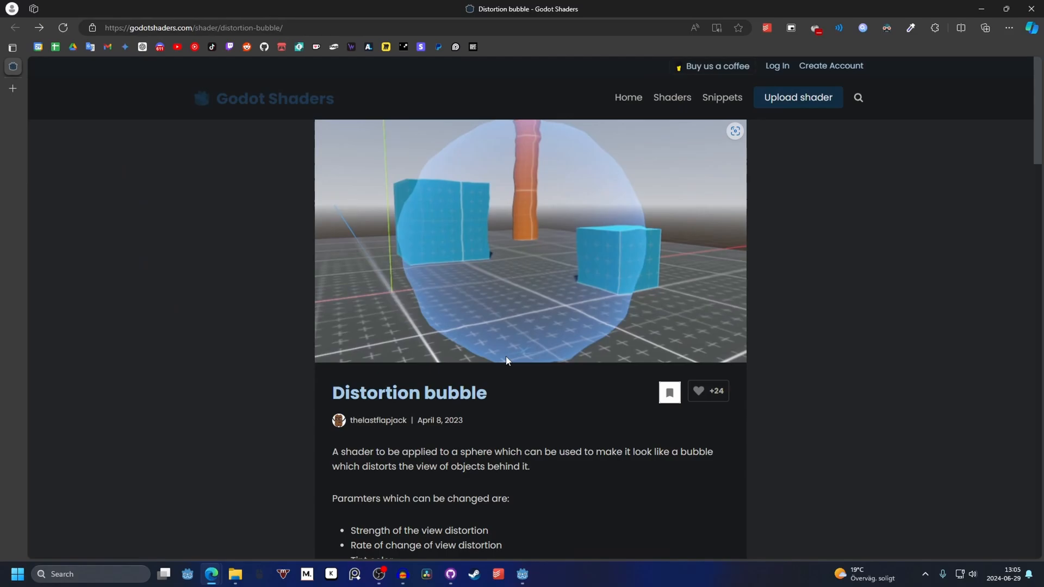
mouse_move(315, 404)
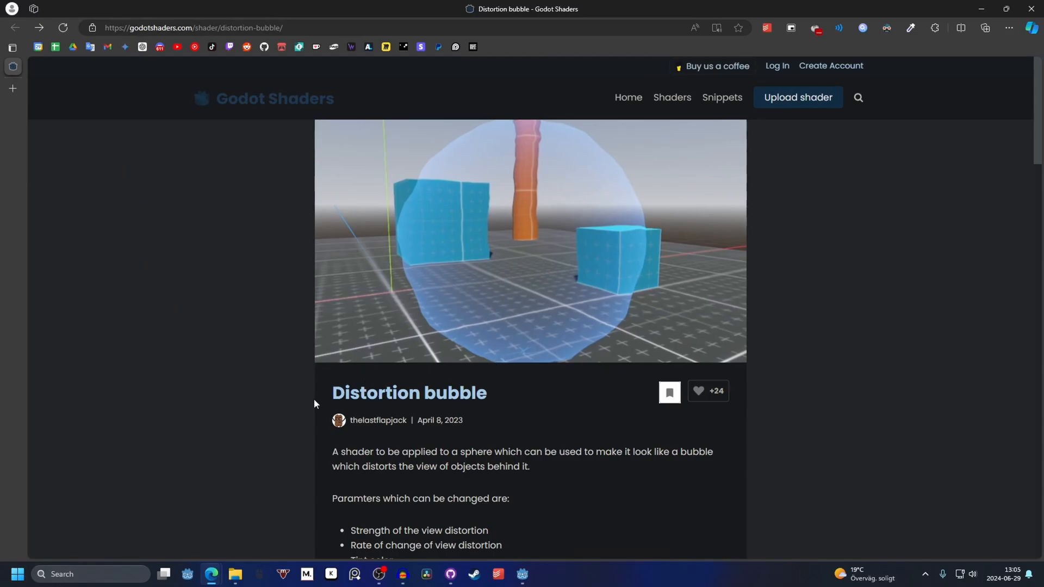
Scroll through the Distortion bubble shader's description, parameters and code on Godot Shaders.
scroll(down, 3)
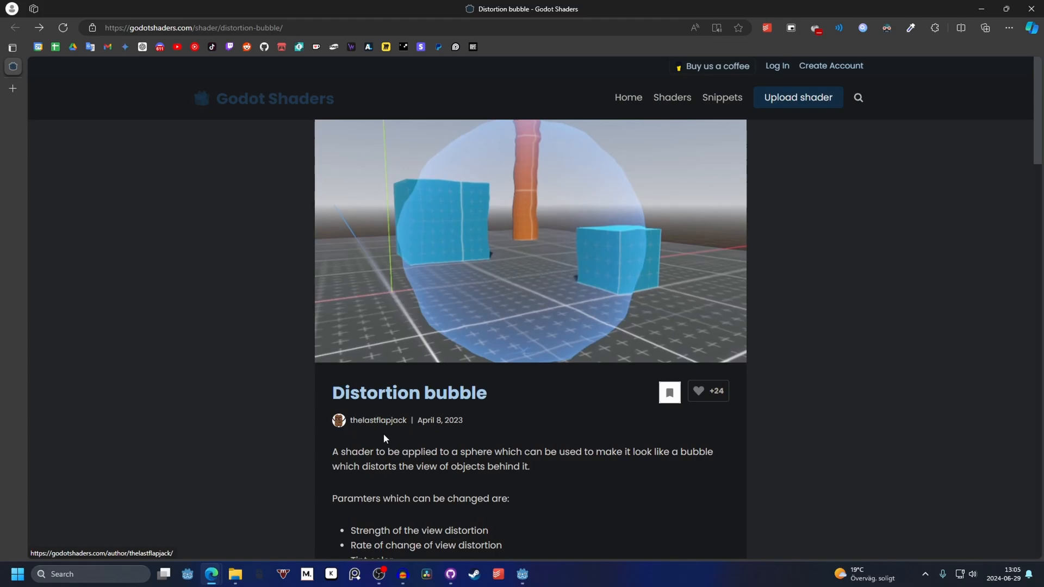
scroll(down, 3)
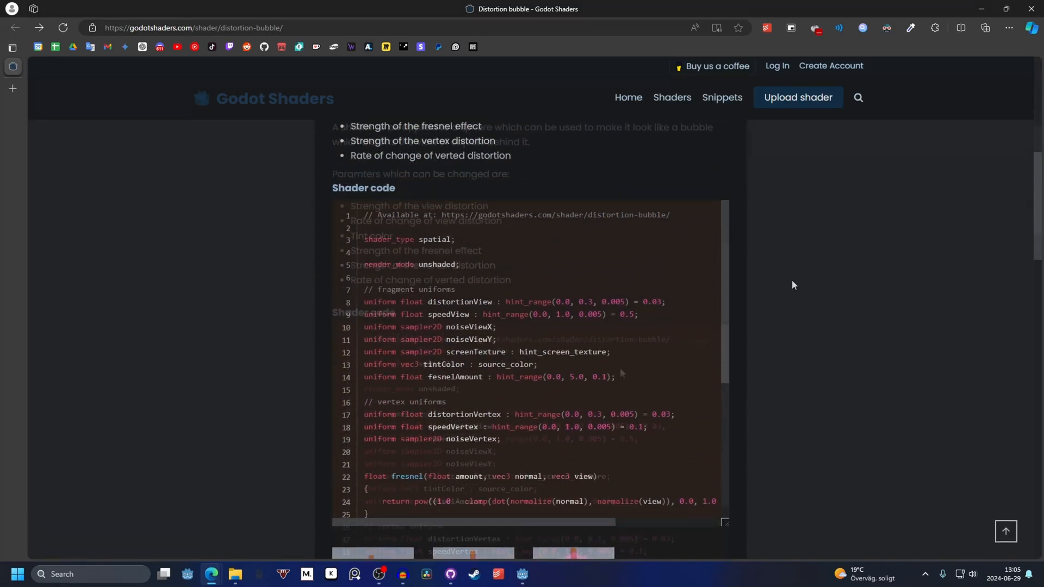
scroll(down, 3)
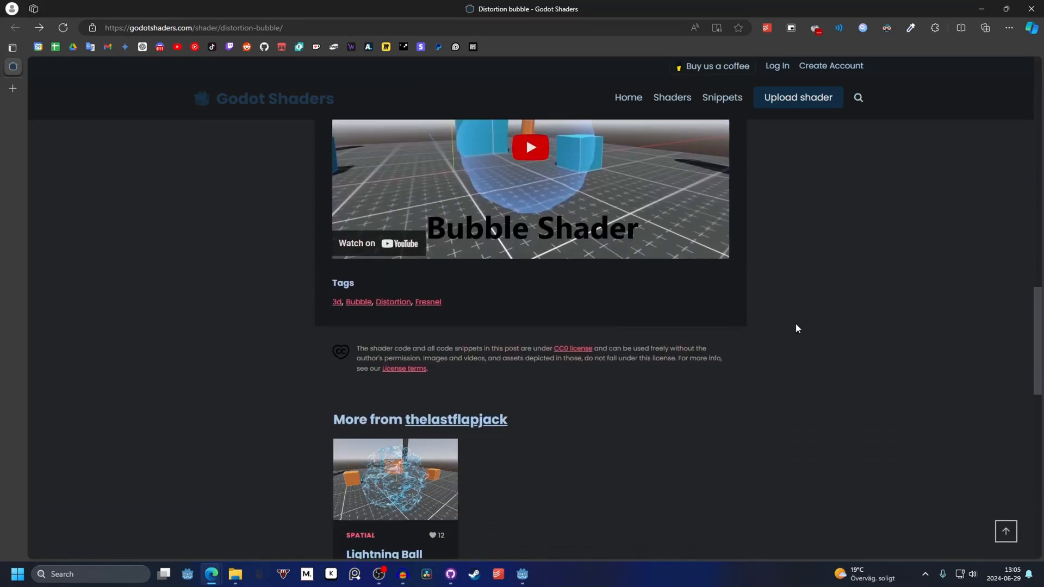
scroll(up, 3)
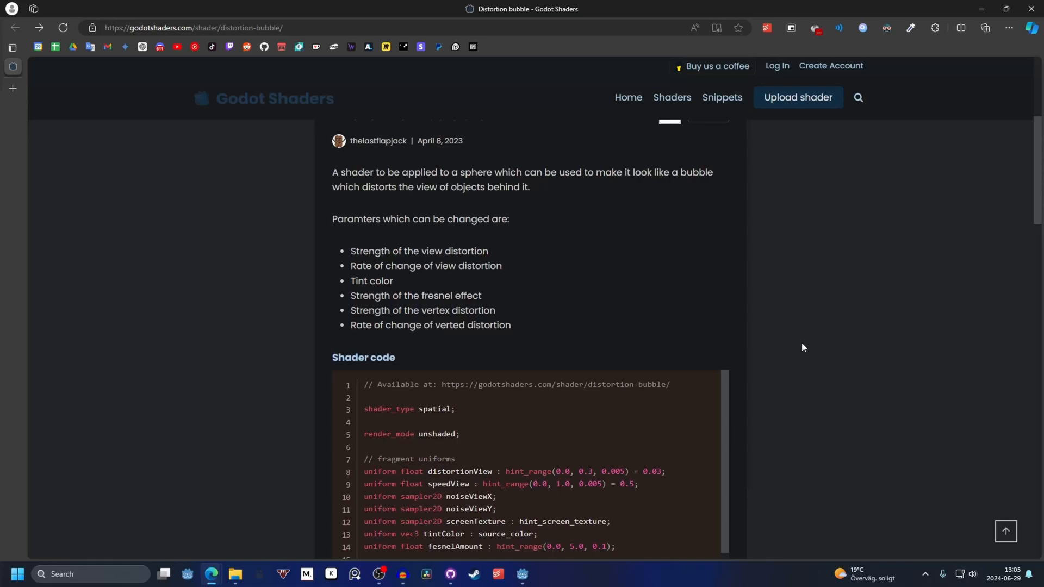
scroll(down, 3)
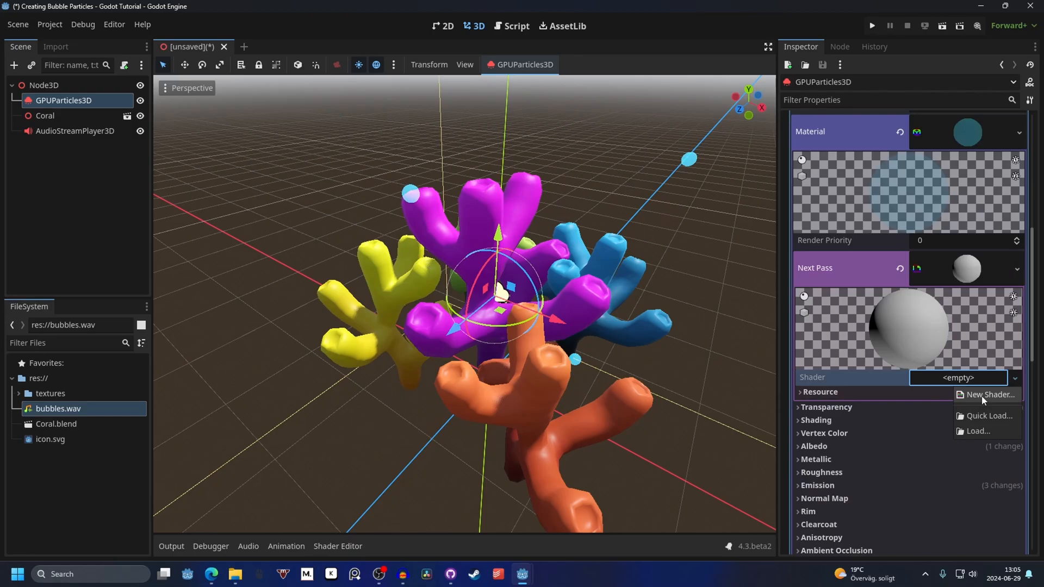
Create a new shader for the bubble material's Next Pass to hold the Distortion bubble code.
click(988, 394)
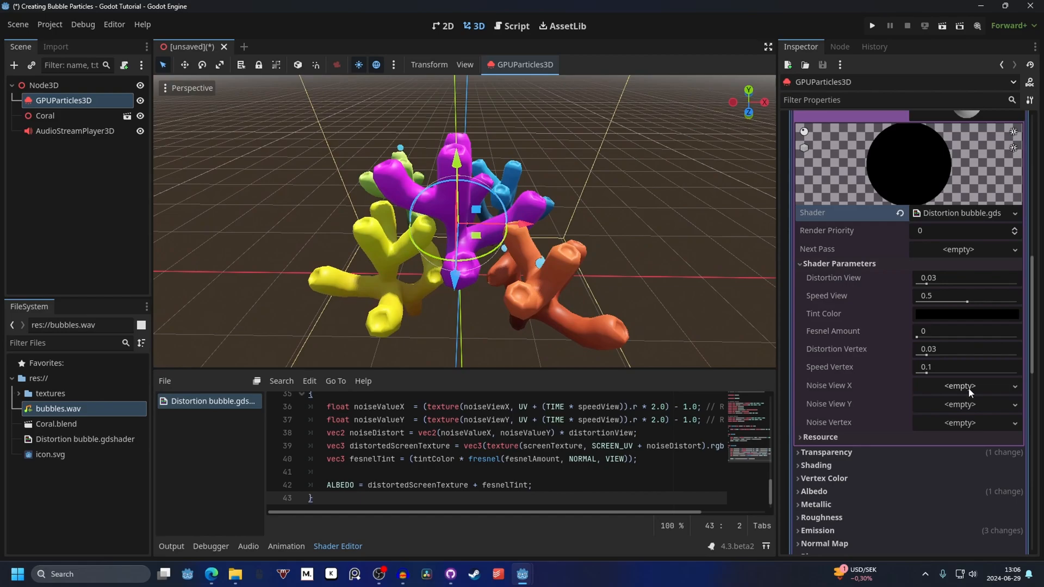
Give Noise View X a NoiseTexture2D with FastNoiseLite noise and start the same for Noise View Y.
click(963, 385)
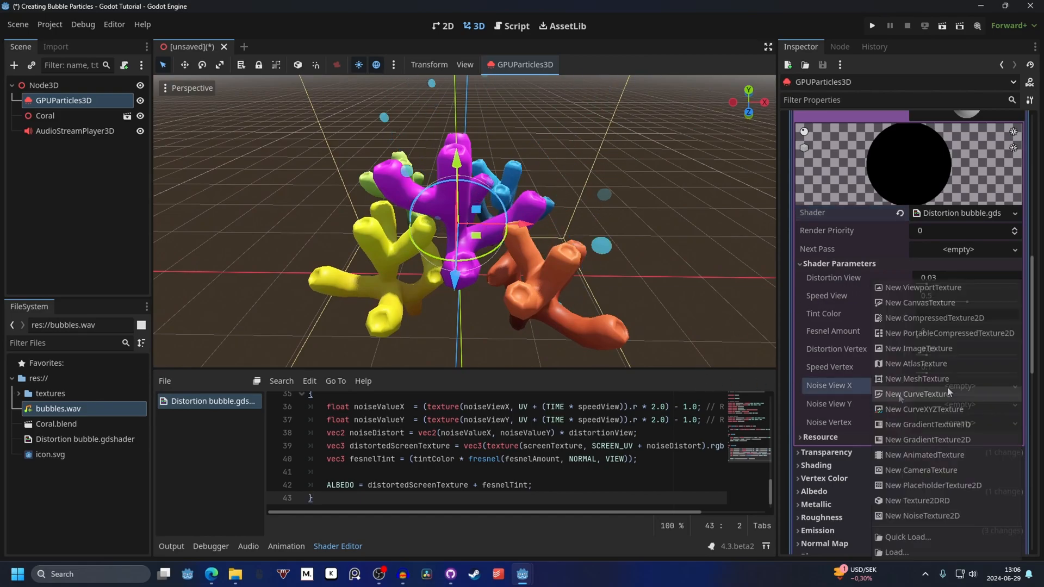
click(923, 515)
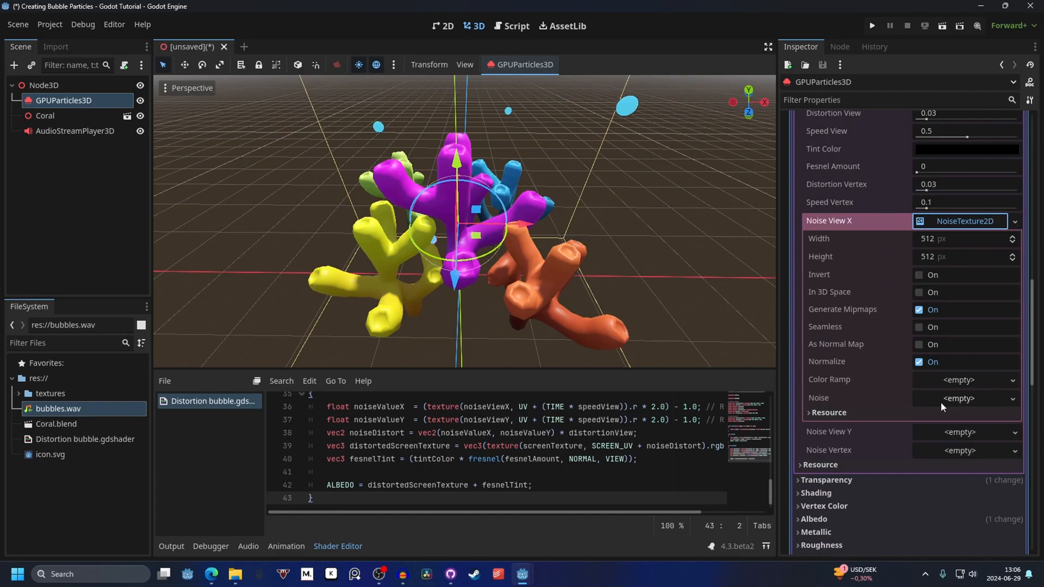
click(960, 398)
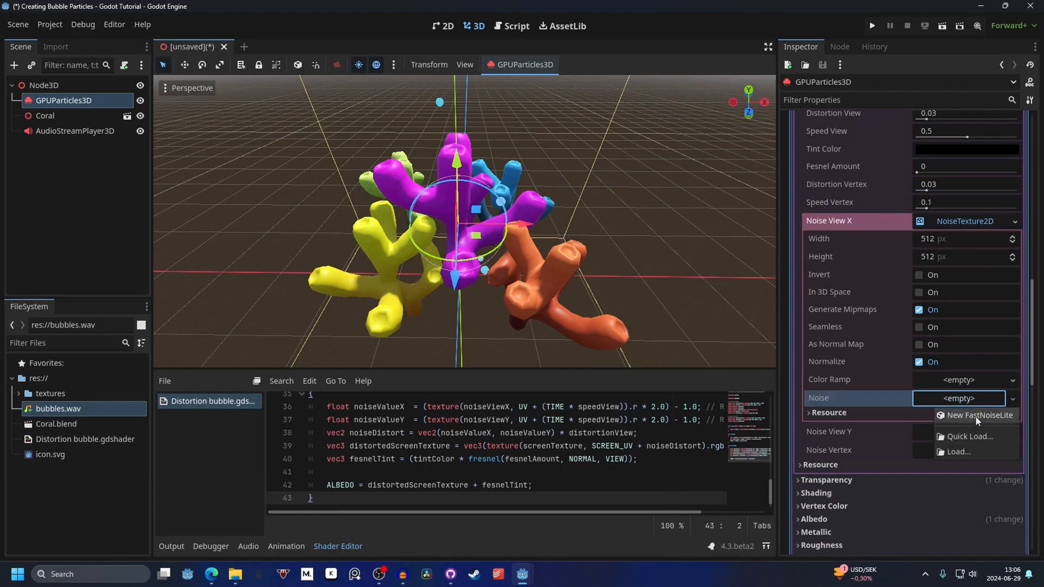
click(979, 414)
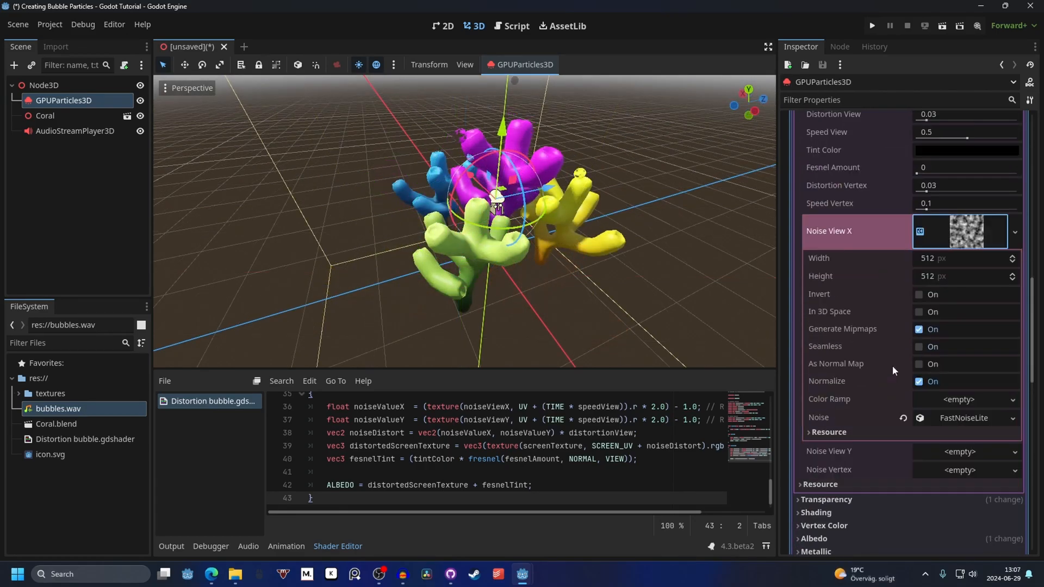
click(919, 346)
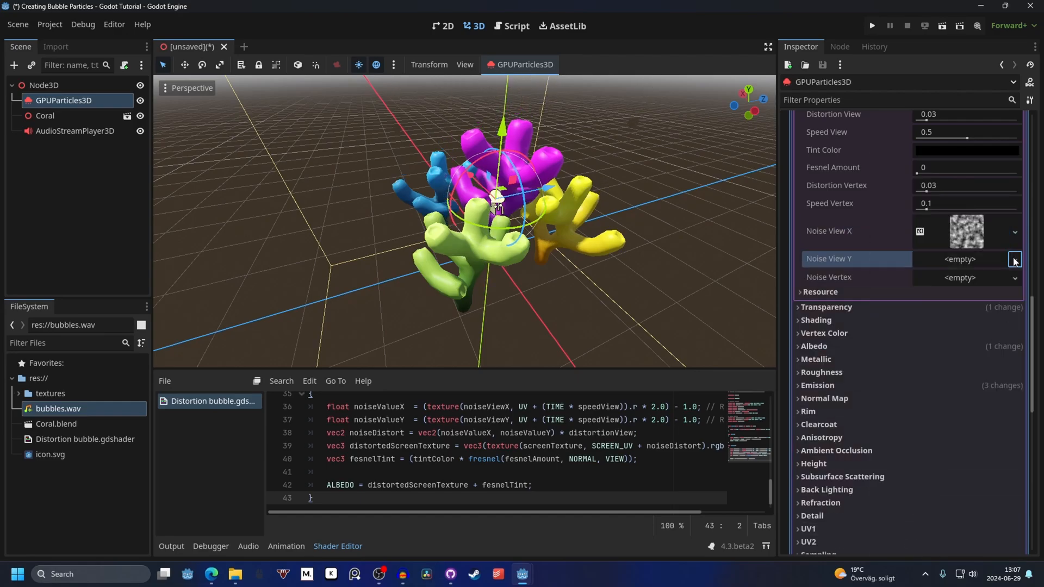
click(1015, 259)
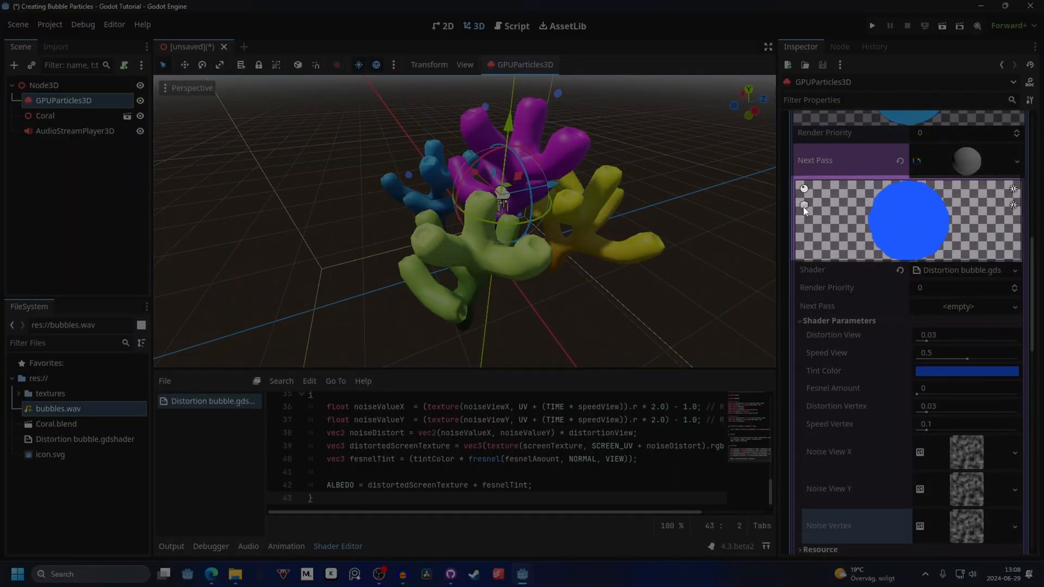
Pick a blue Tint Color and drag Speed Vertex to 0.9.
click(965, 352)
text(0.055)
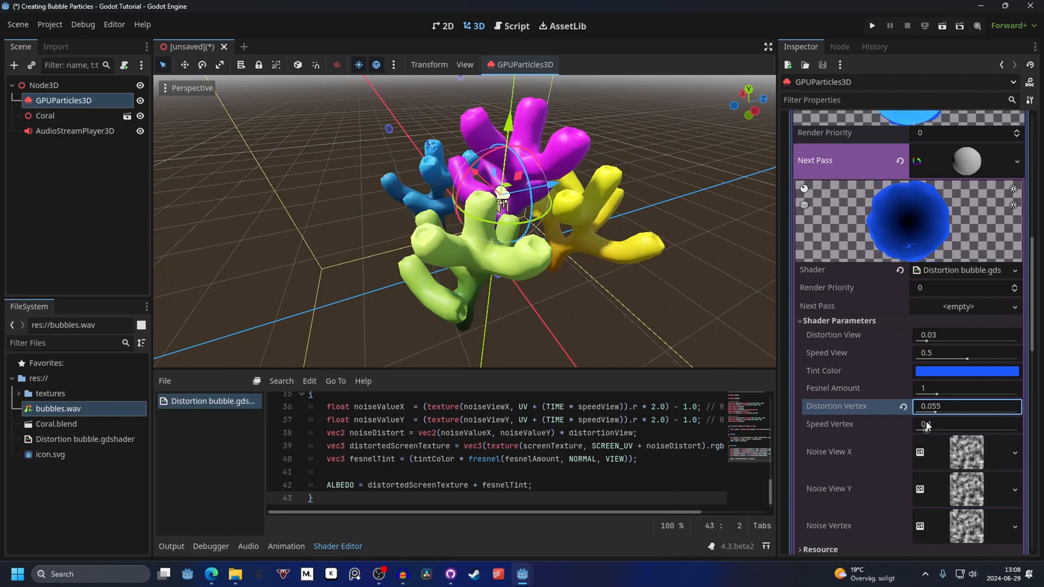
drag(925, 430, 1005, 429)
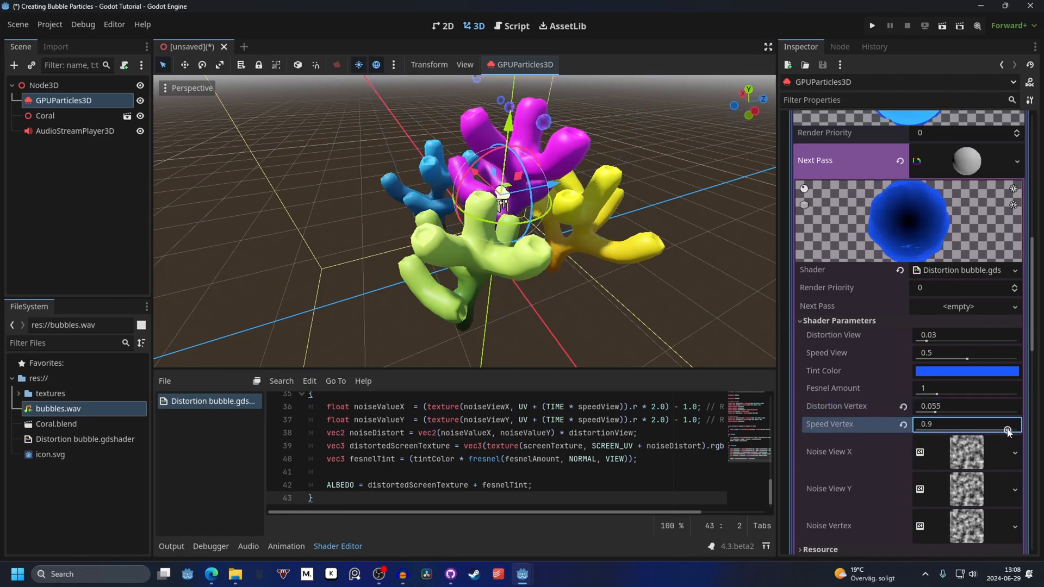
drag(1007, 432, 932, 432)
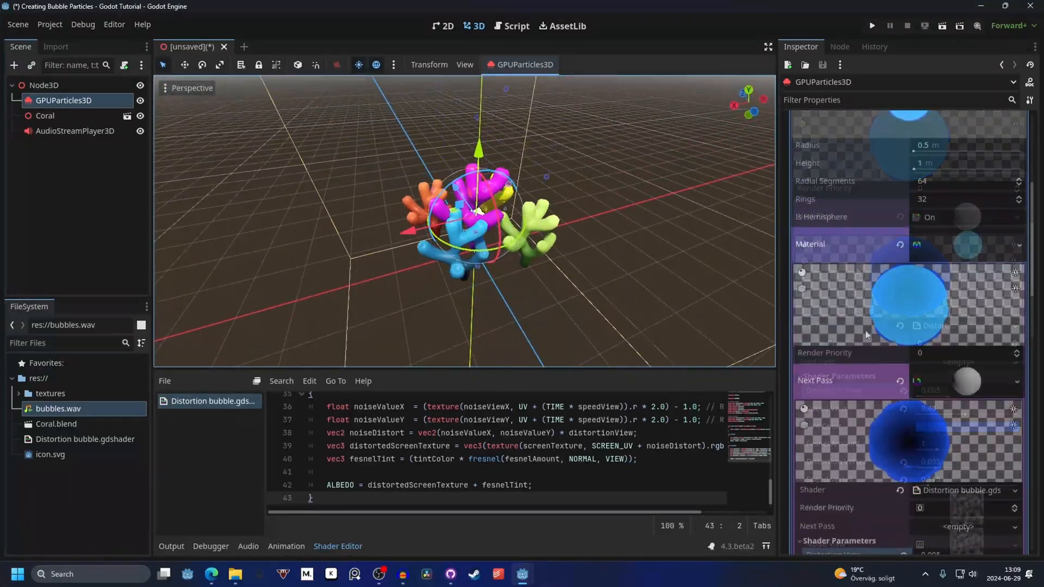
click(966, 353)
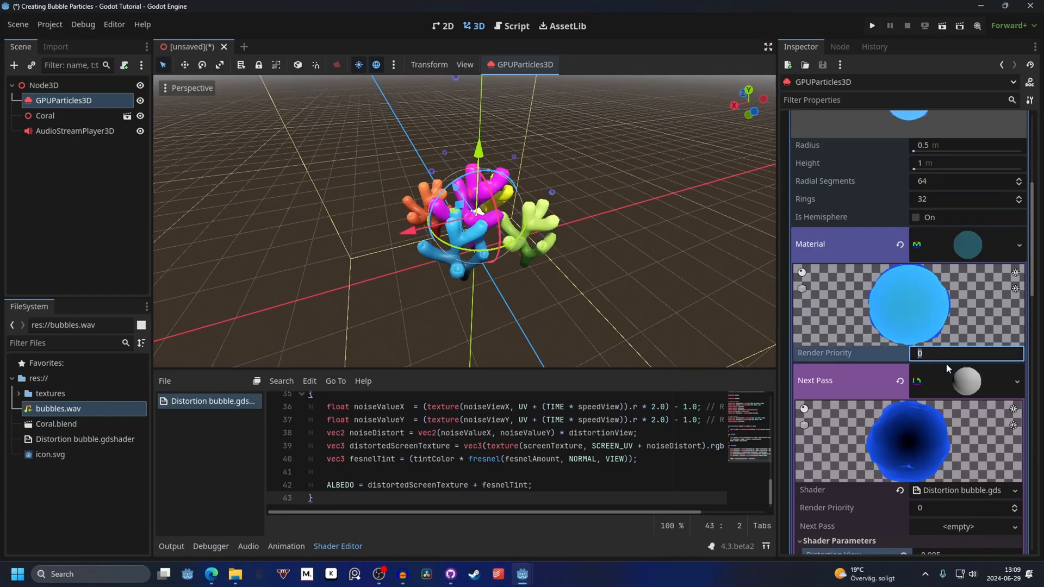